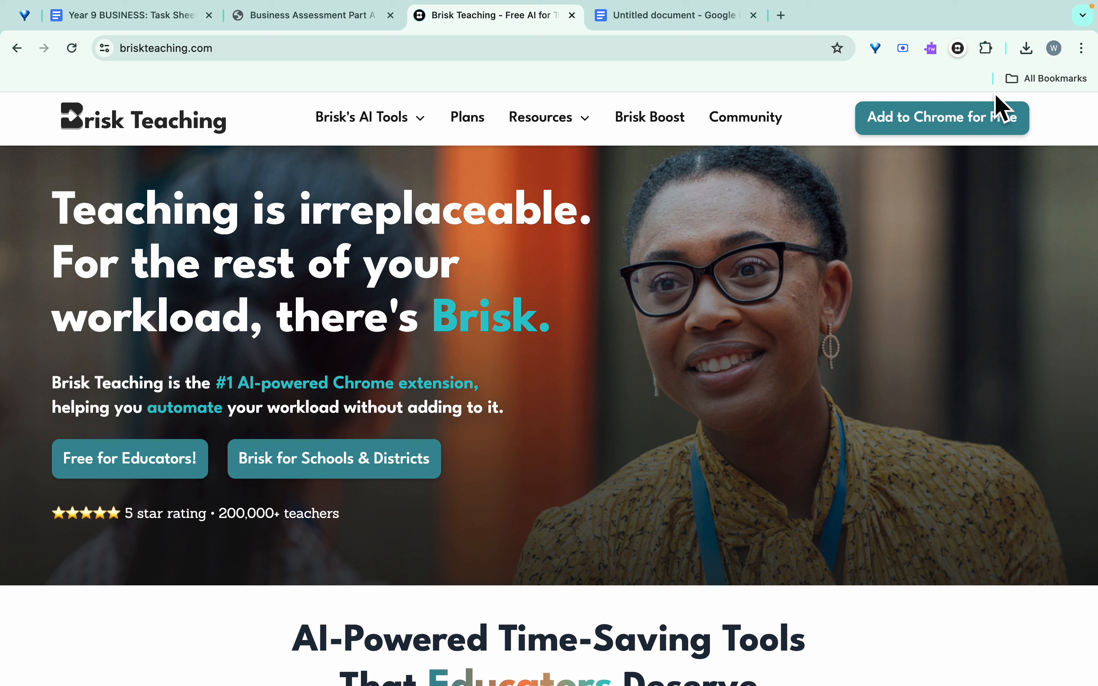
mouse_move(798, 309)
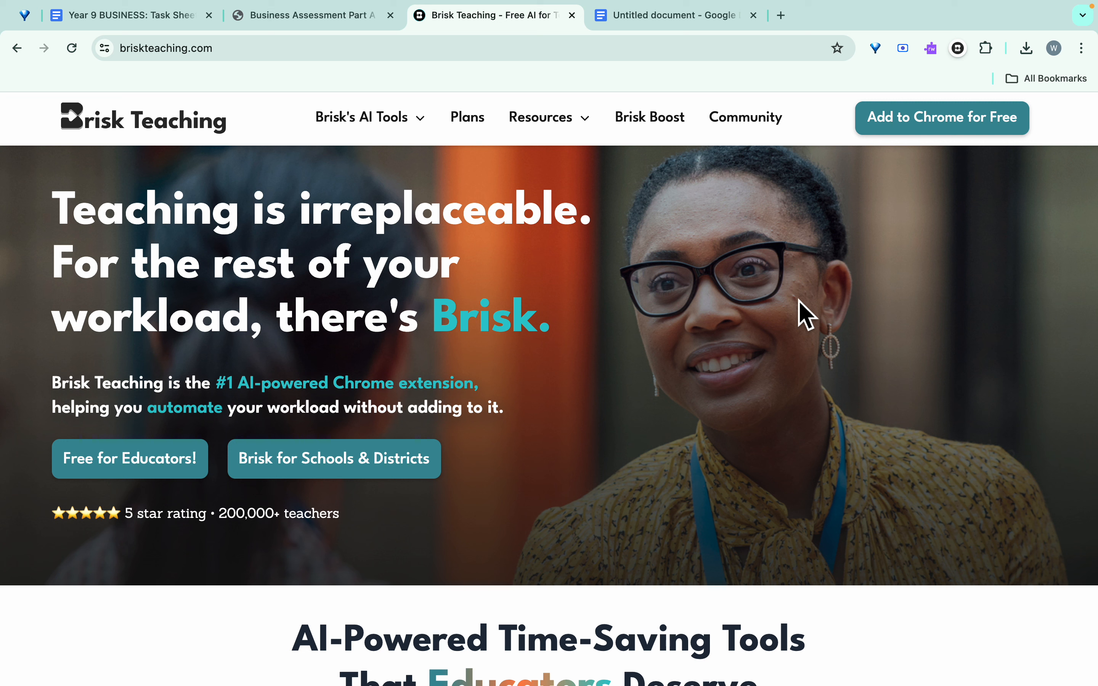
mouse_move(663, 283)
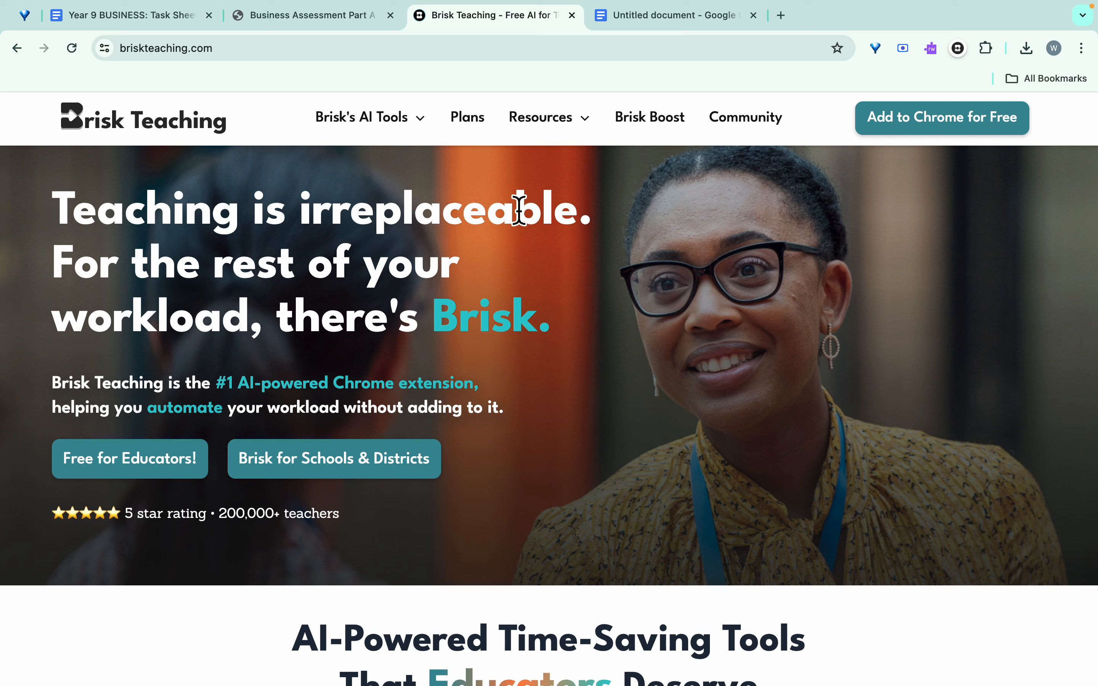
mouse_move(180, 75)
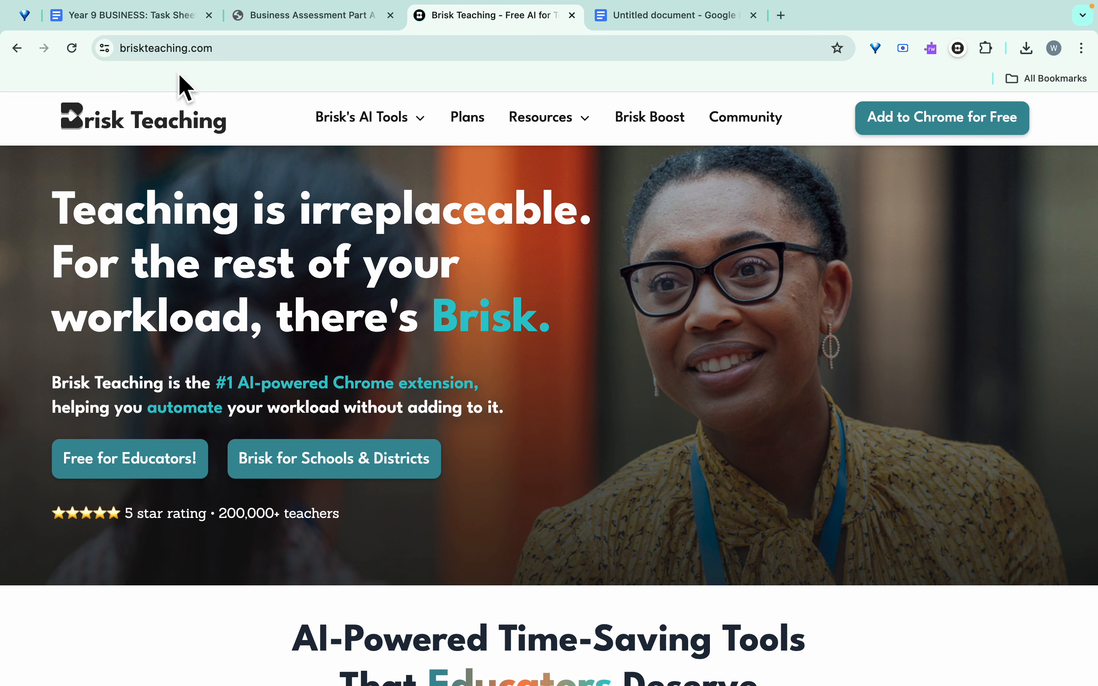
Step: Return from the Brisk homepage to the Year 9 BUSINESS task sheet tab
click(129, 16)
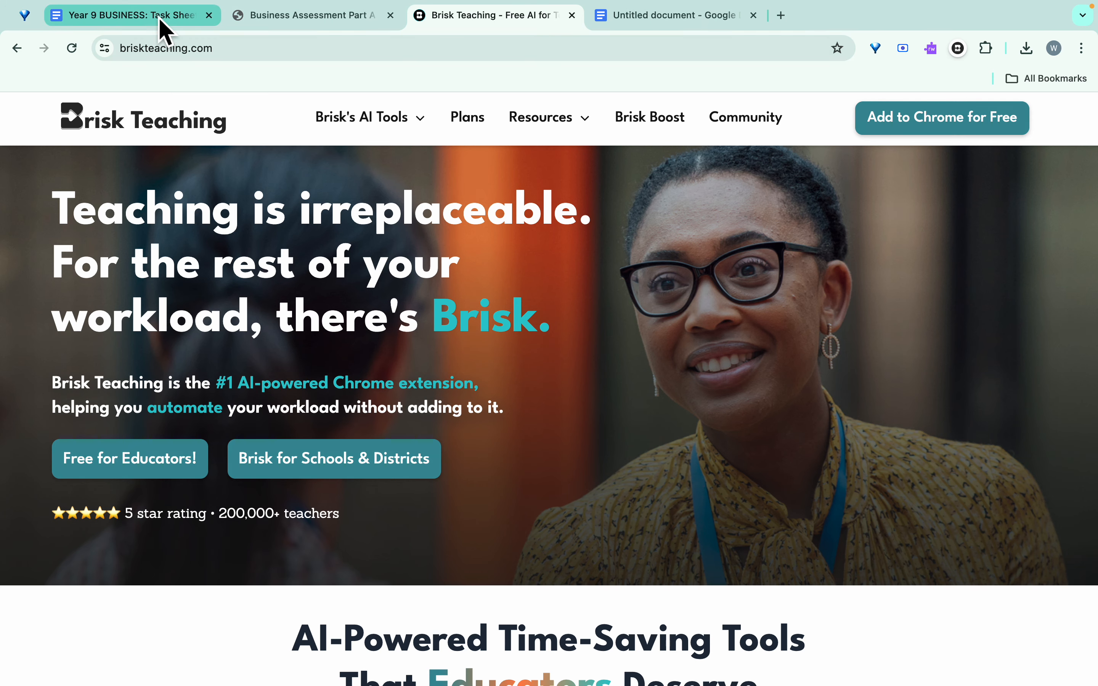
Step: Review the task sheet rubric, then switch to the untitled document holding the Business Assessment Part A essay
click(126, 15)
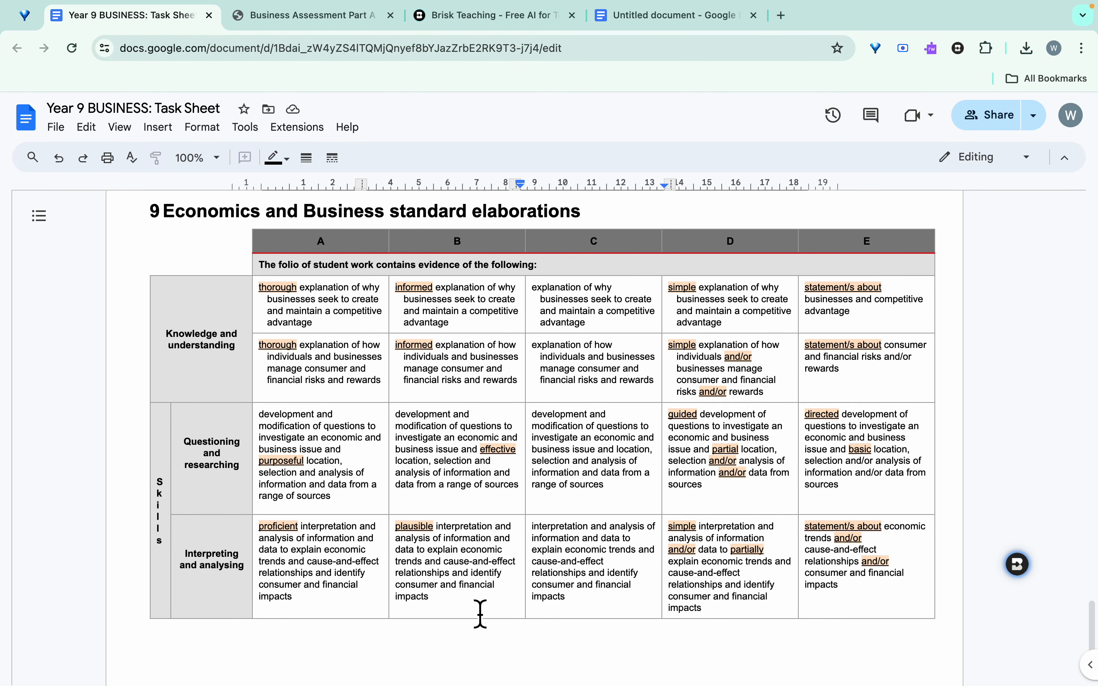
mouse_move(644, 403)
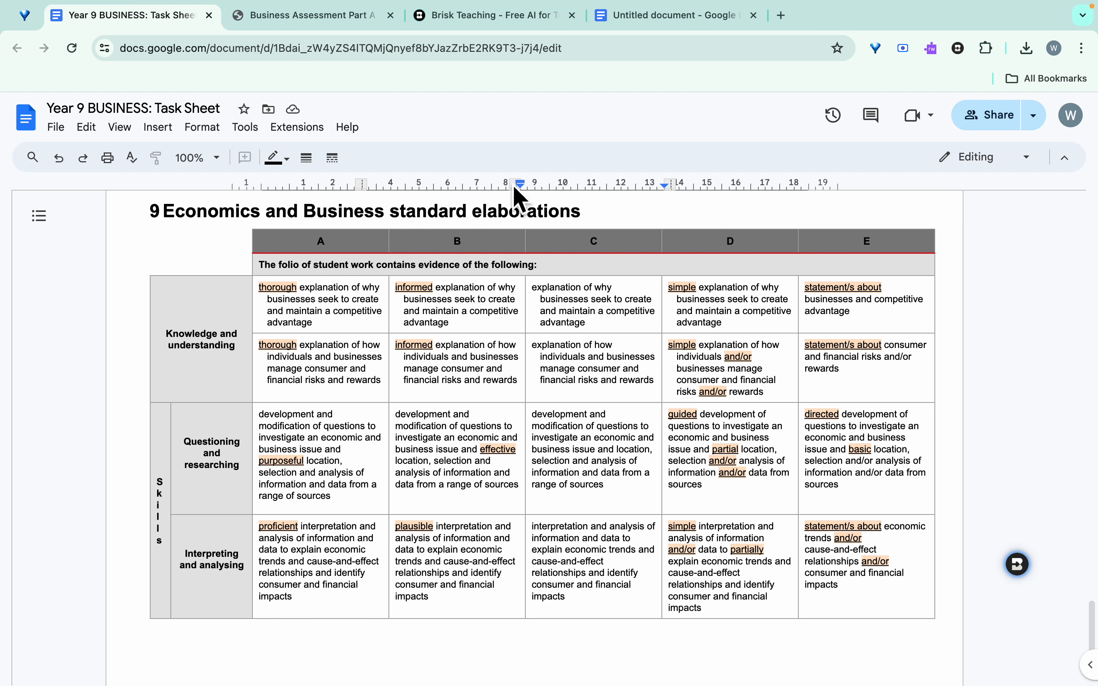
click(670, 15)
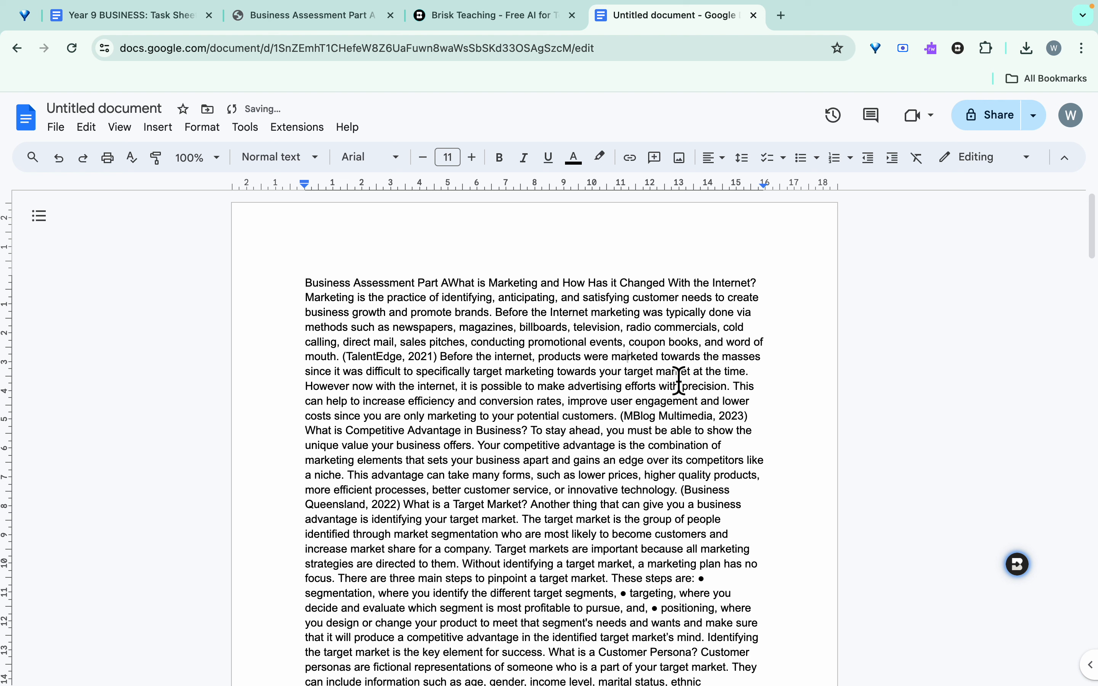
mouse_move(966, 209)
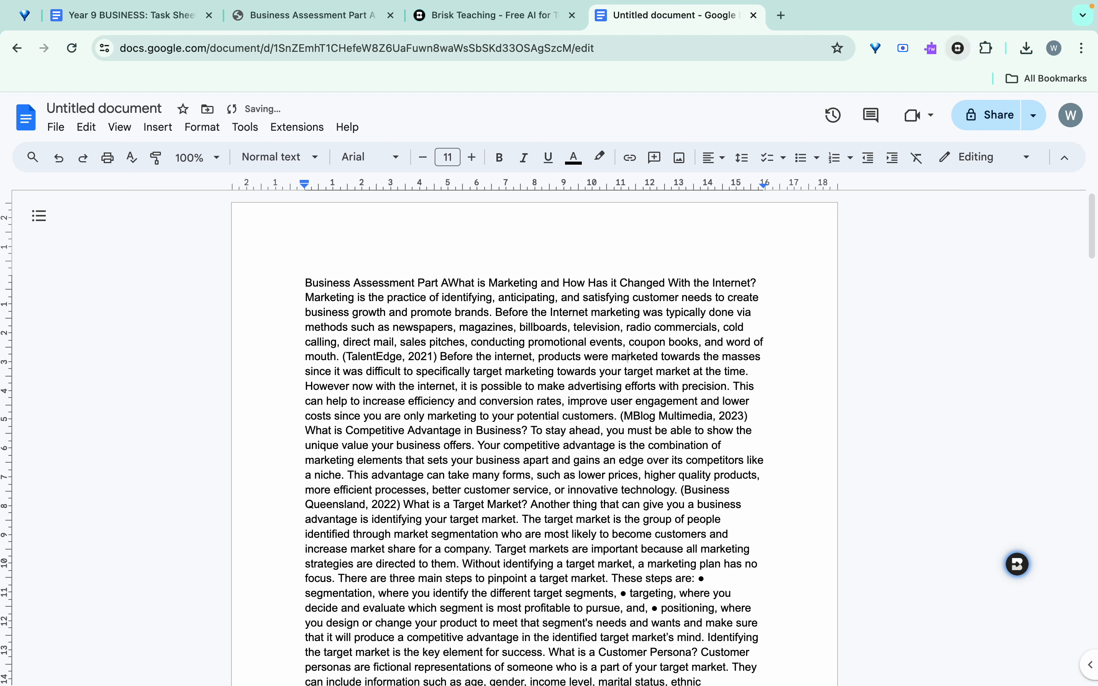
mouse_move(1055, 633)
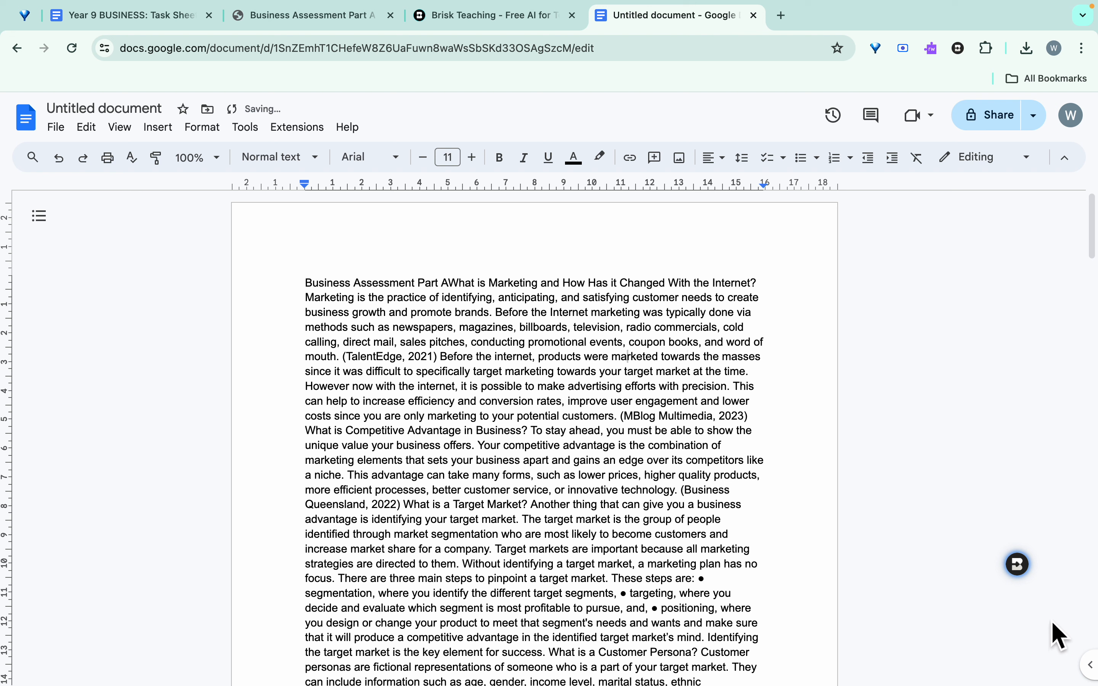
mouse_move(997, 601)
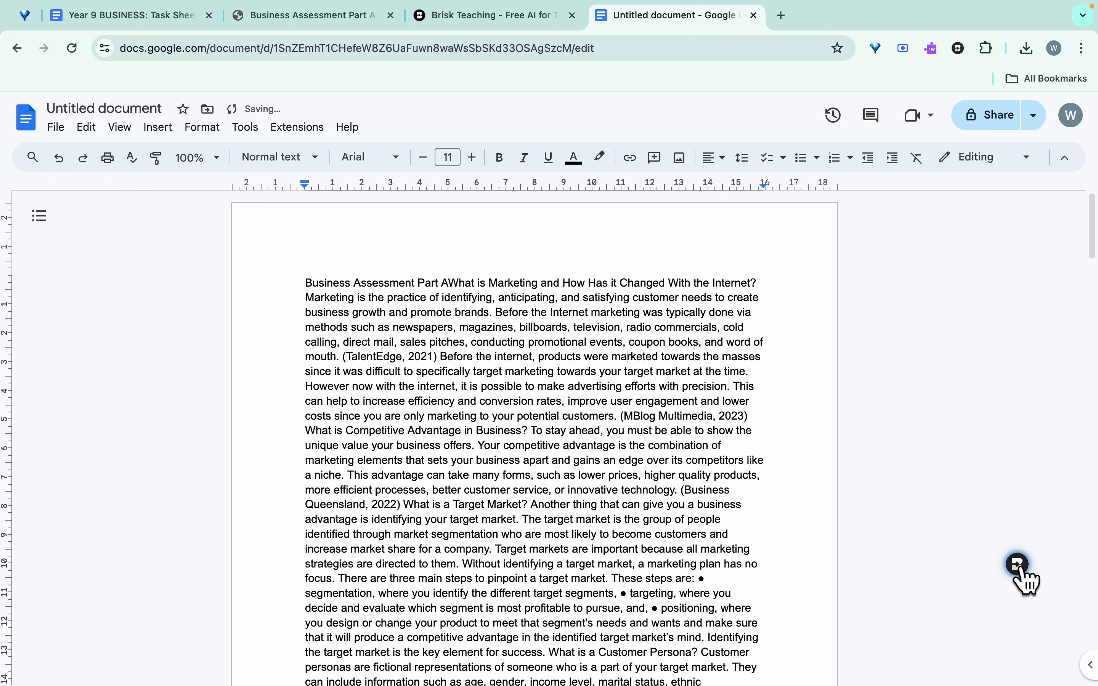
Step: Start Brisk's Give Feedback tool on the essay and choose the Rubric Criteria feedback style
click(1017, 564)
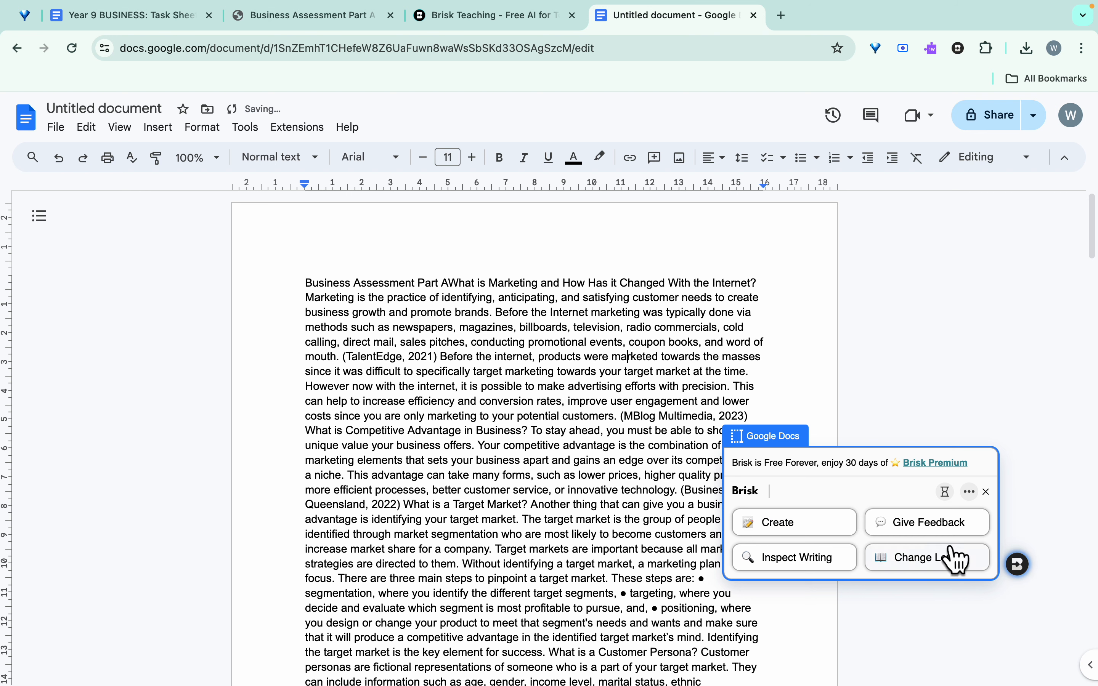
mouse_move(950, 532)
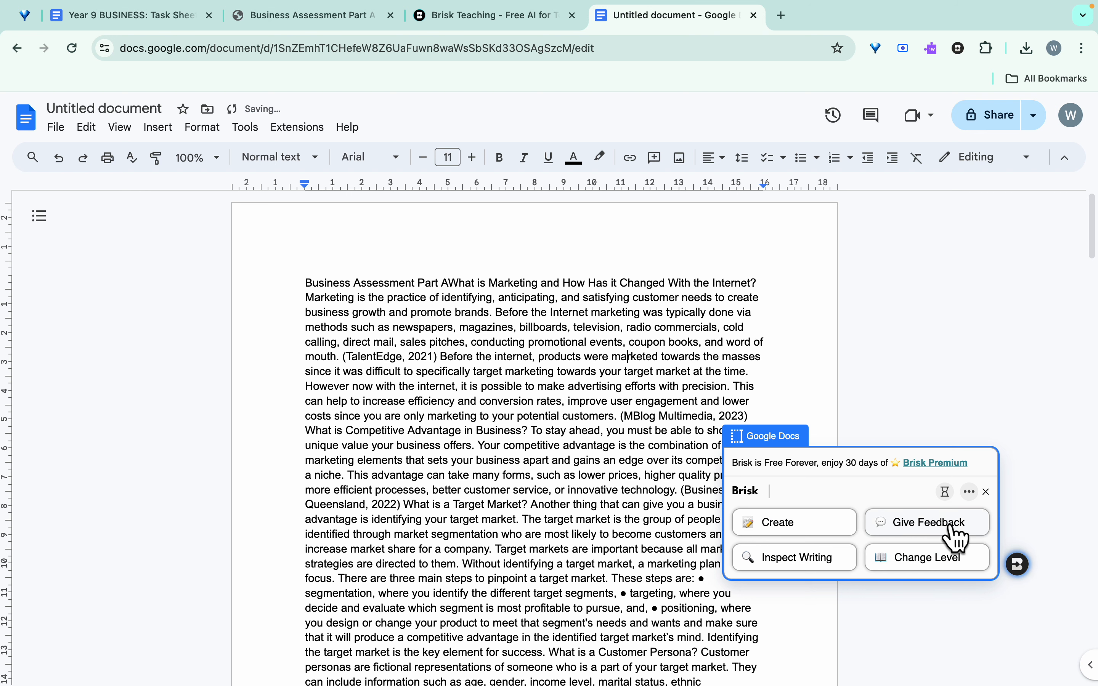
click(926, 522)
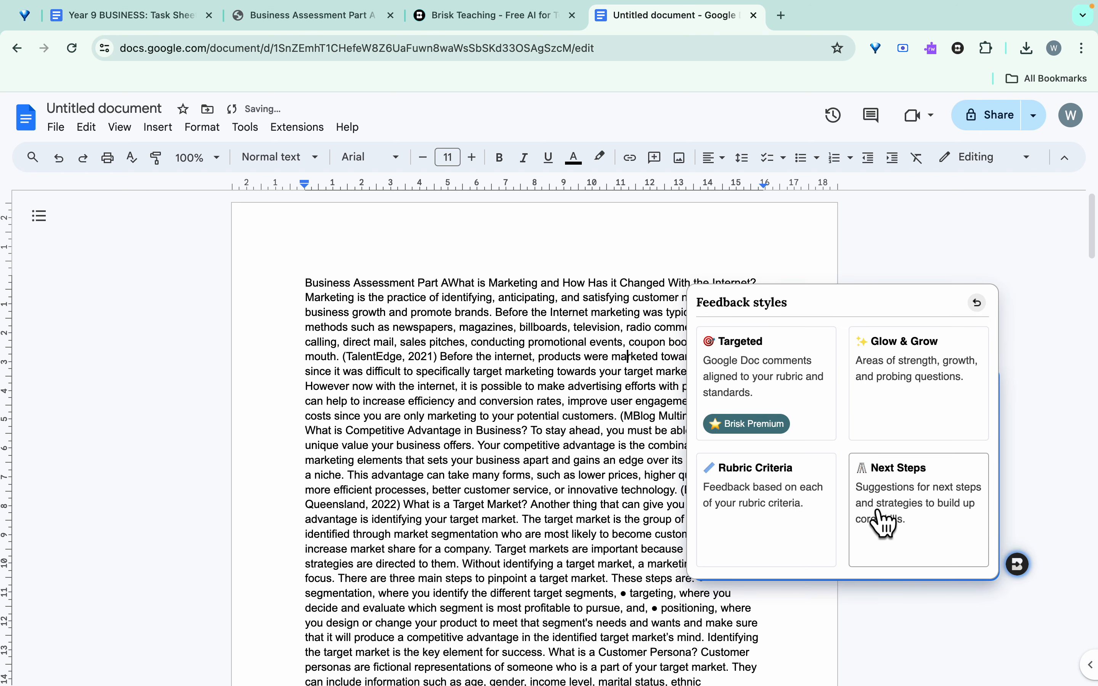
mouse_move(755, 489)
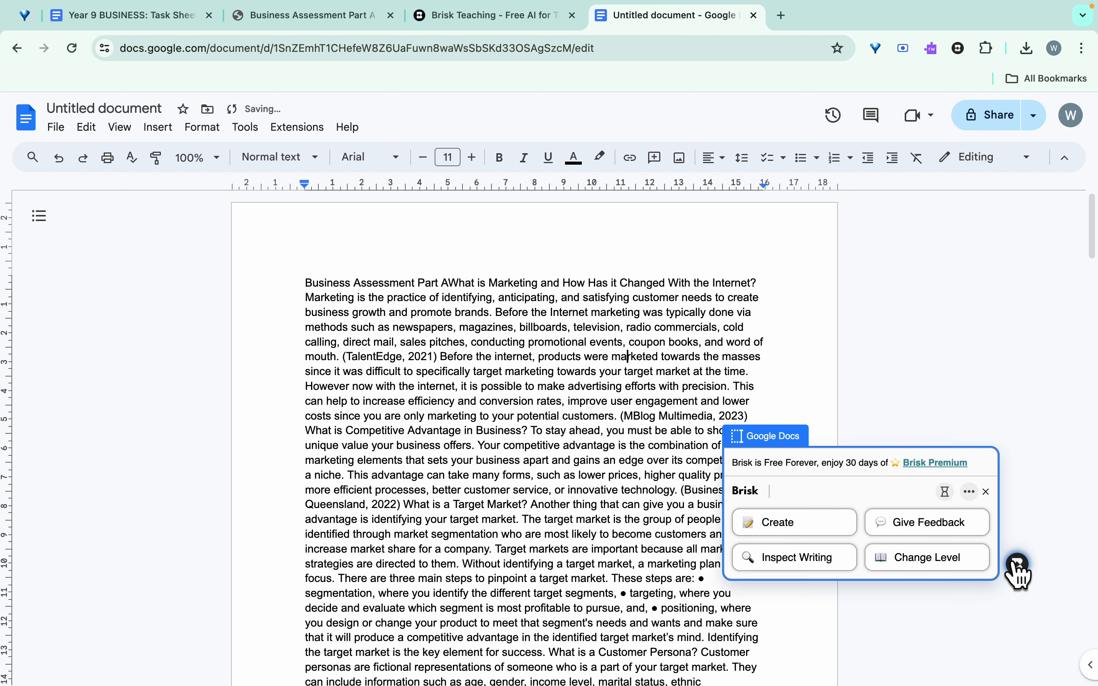
click(927, 523)
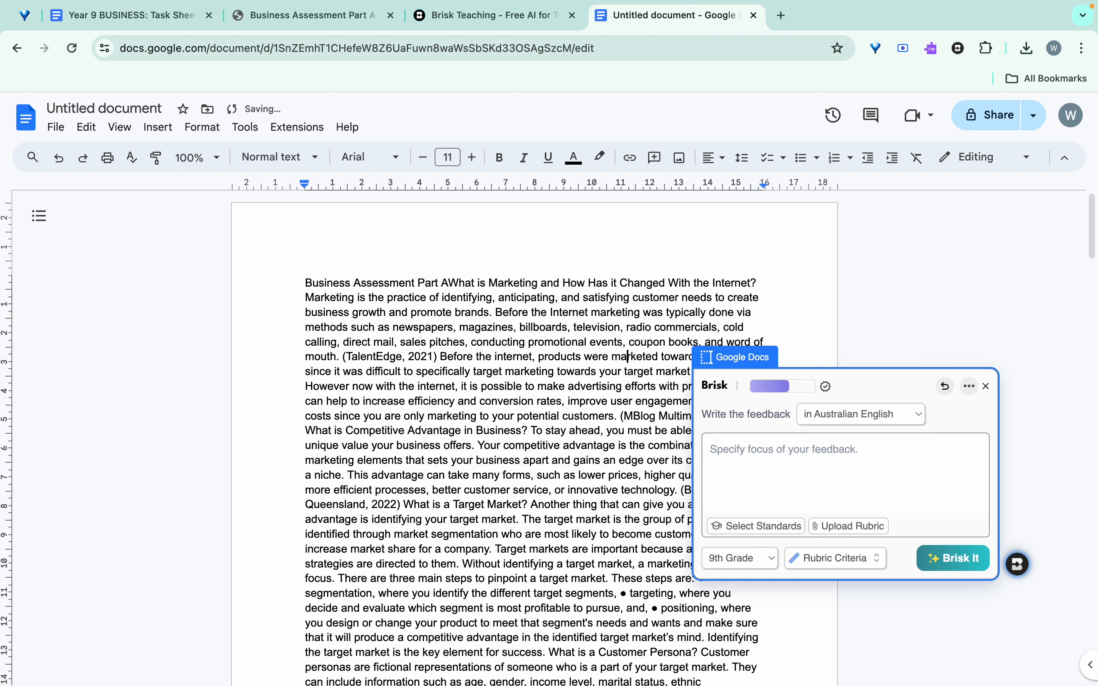
mouse_move(841, 540)
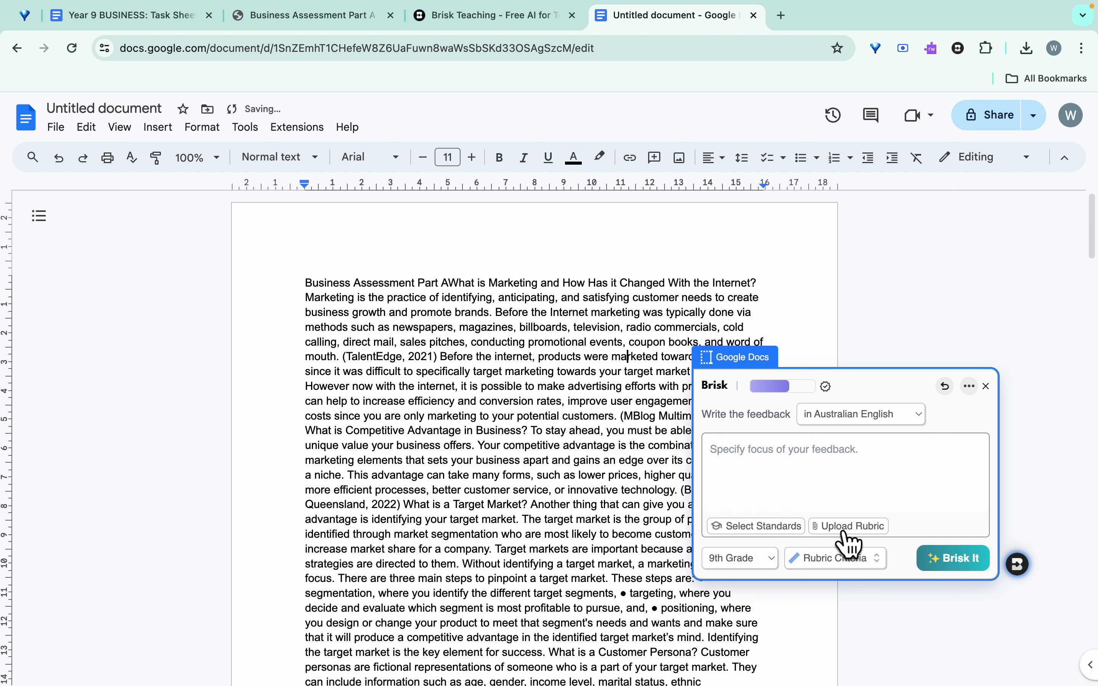
Step: Dismiss the standards list and upload the Year 9 BUSINESS PDF from Downloads as the rubric
click(755, 526)
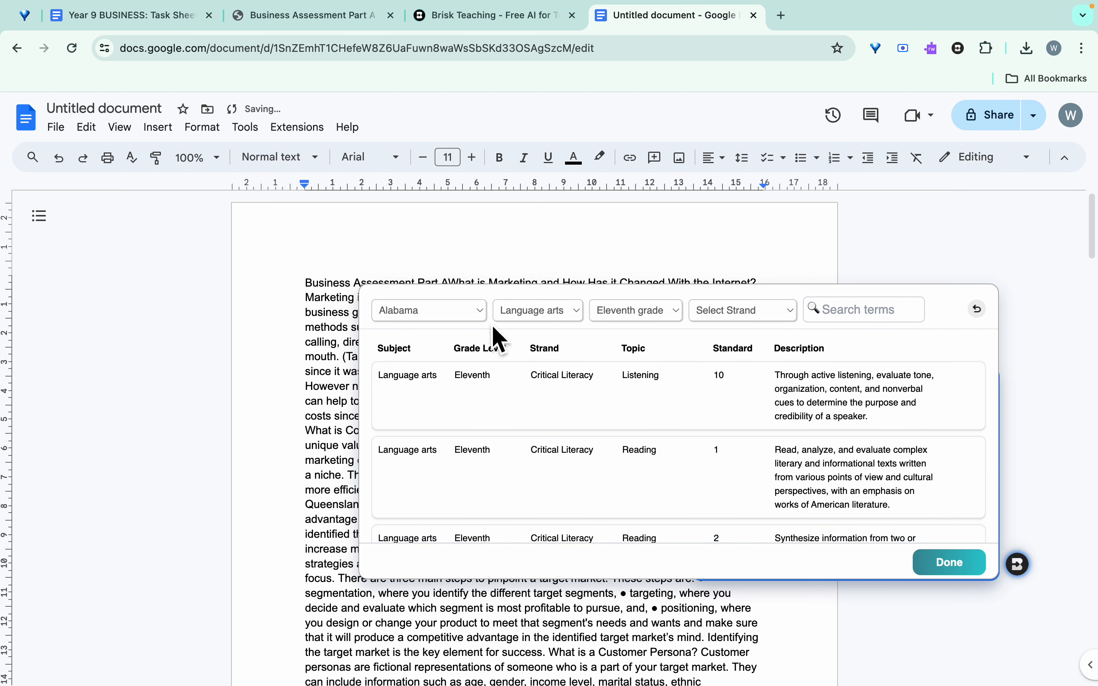
click(429, 310)
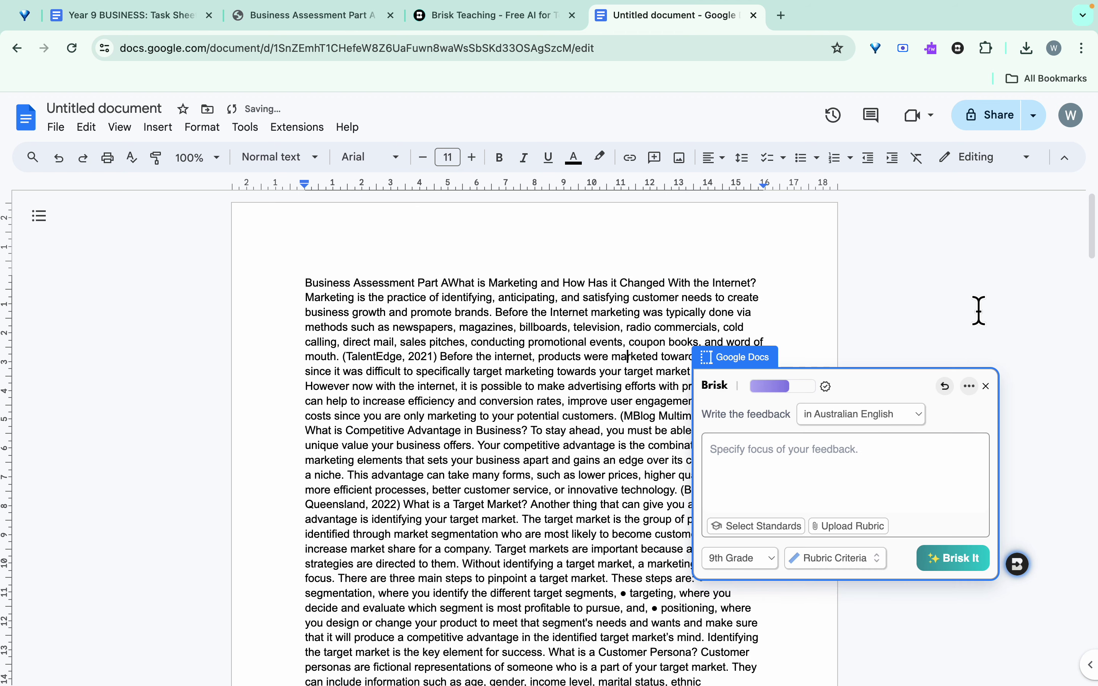
mouse_move(858, 530)
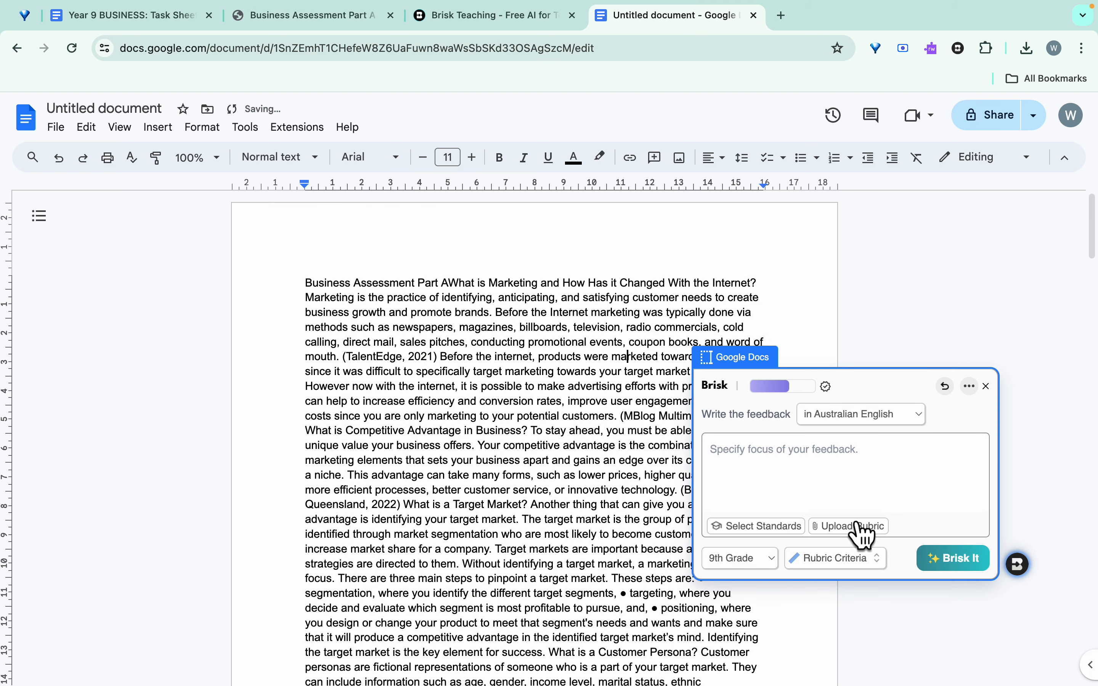
click(847, 526)
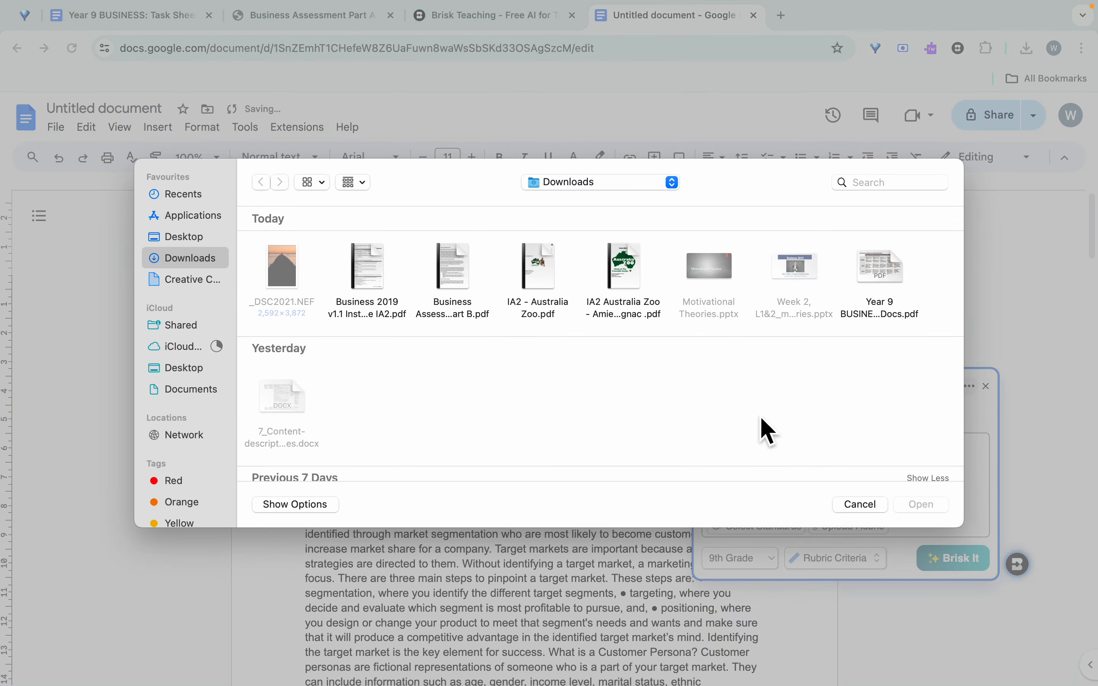
mouse_move(894, 293)
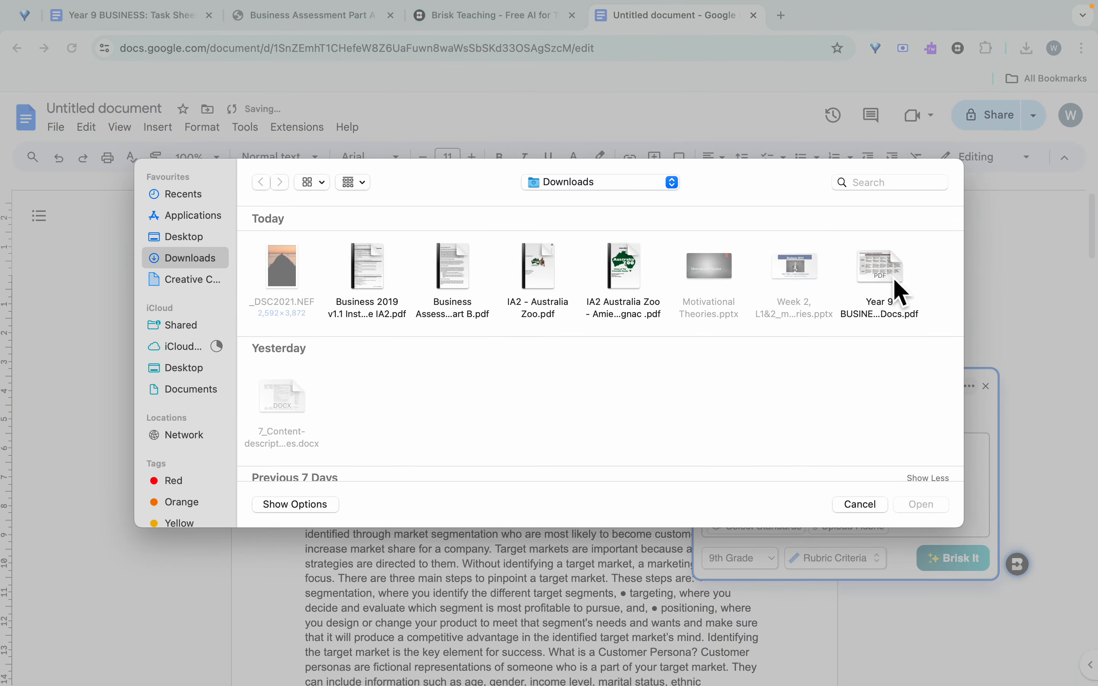
click(879, 266)
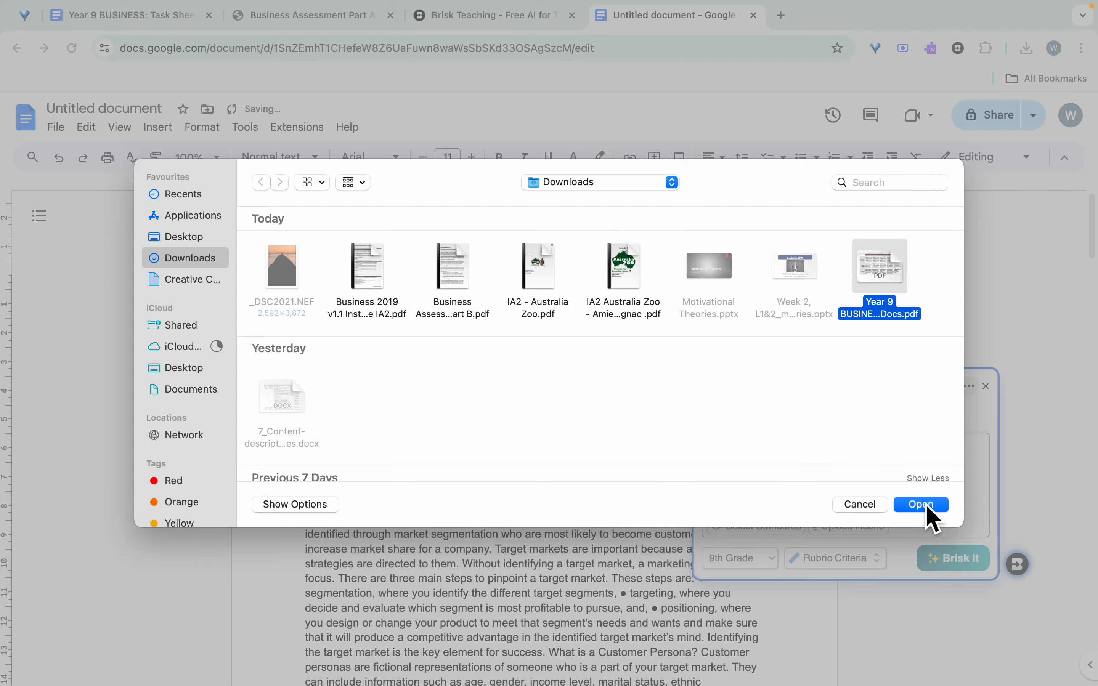
click(921, 504)
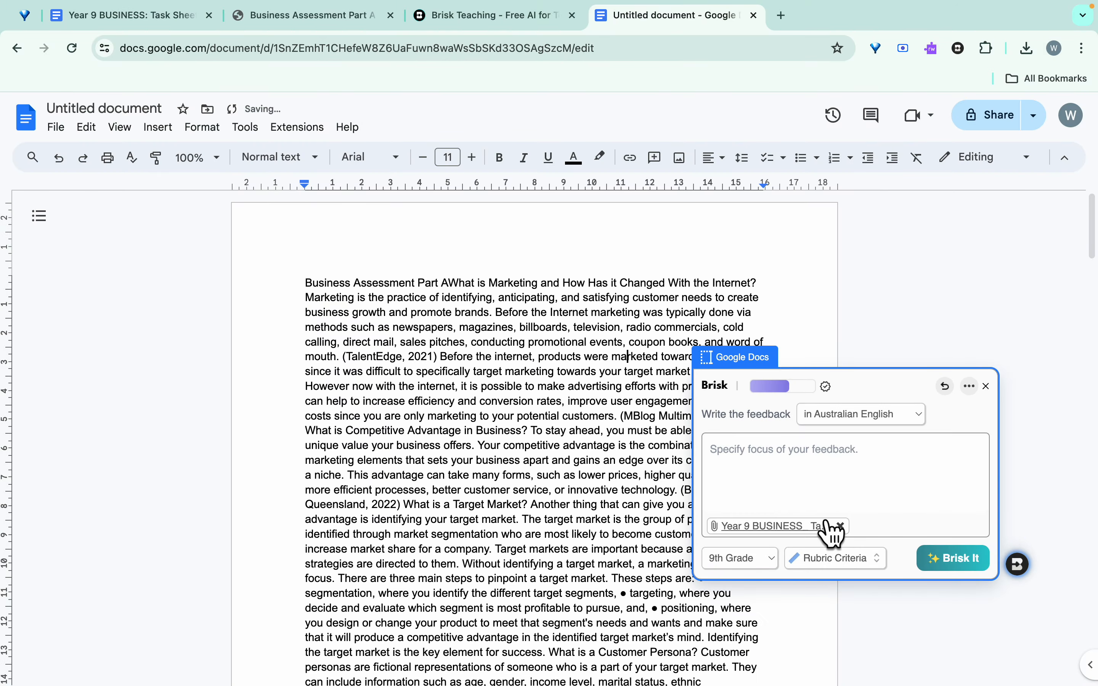
mouse_move(846, 459)
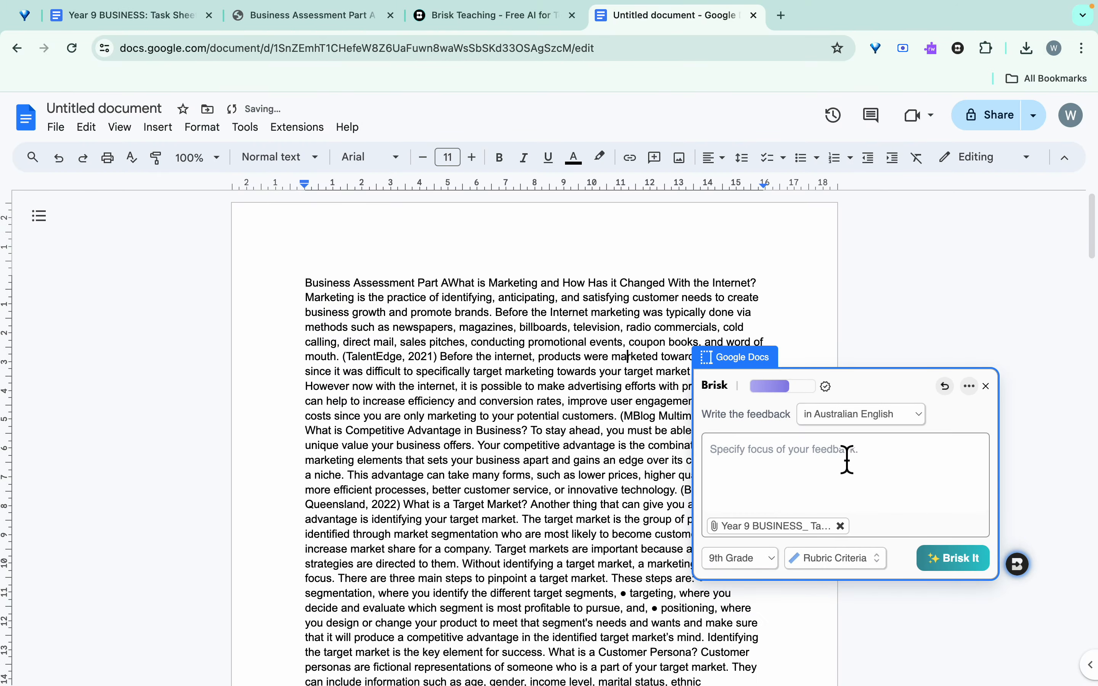
mouse_move(881, 482)
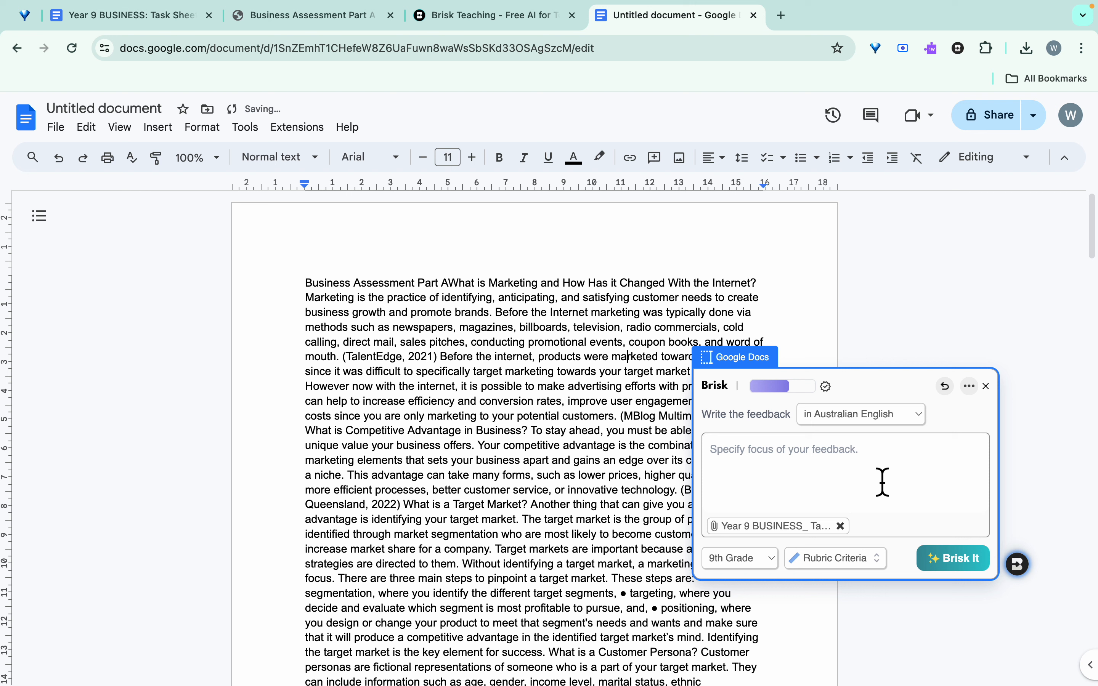
mouse_move(860, 450)
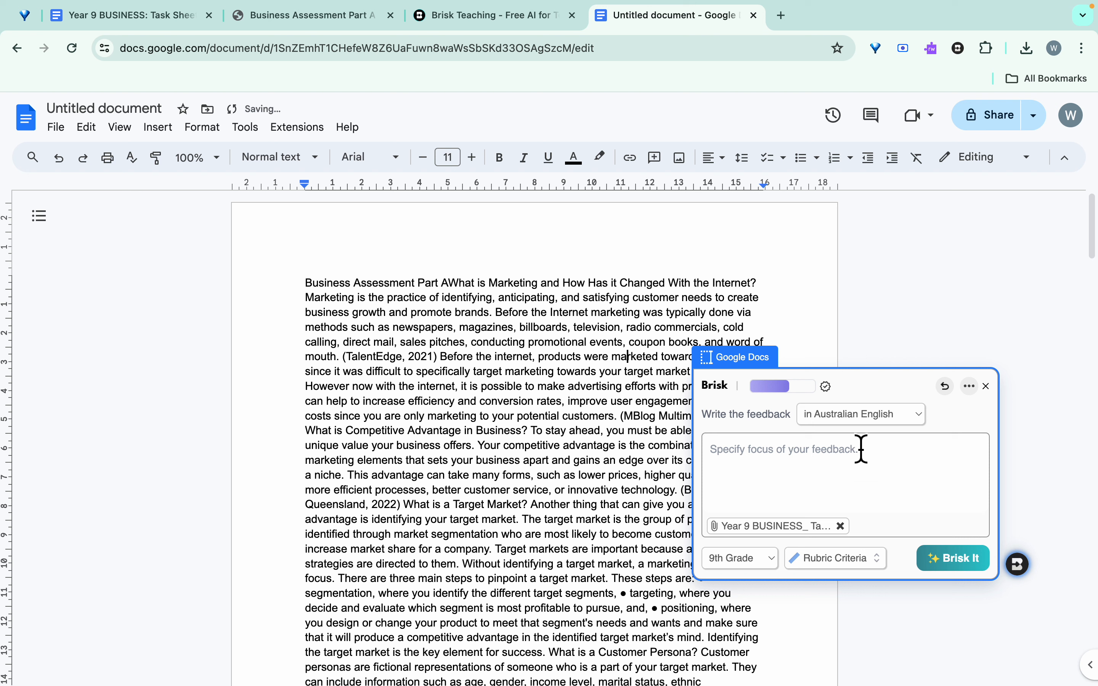
Step: Keep Australian English, 9th Grade and Rubric Criteria, then run Brisk It to generate the feedback
click(860, 414)
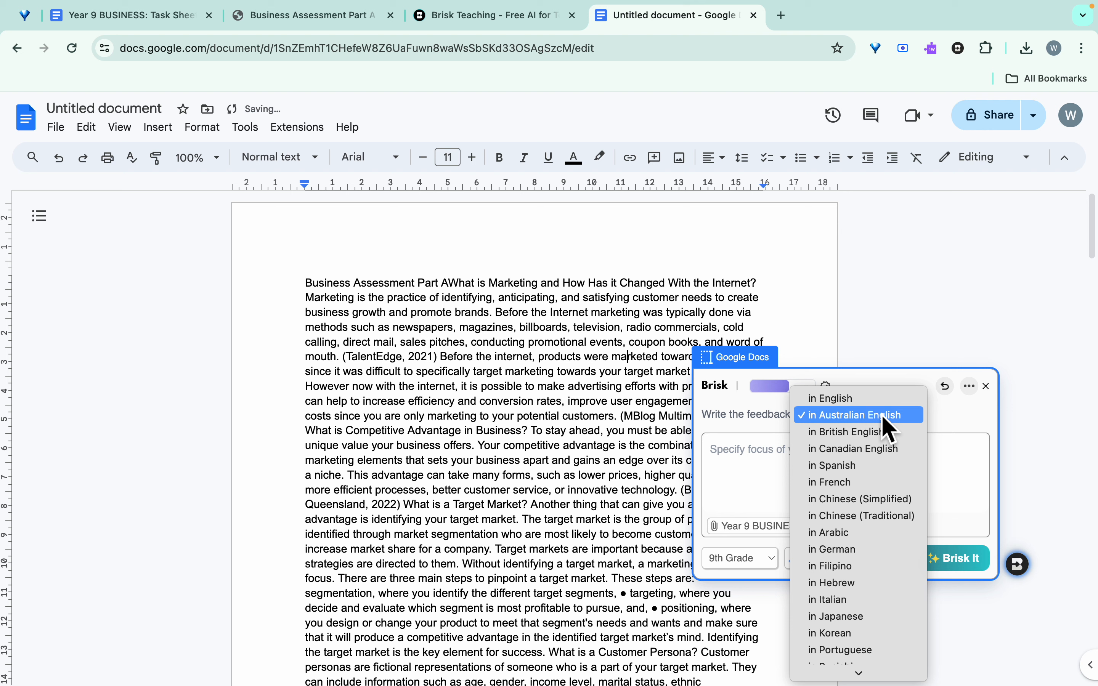
click(857, 415)
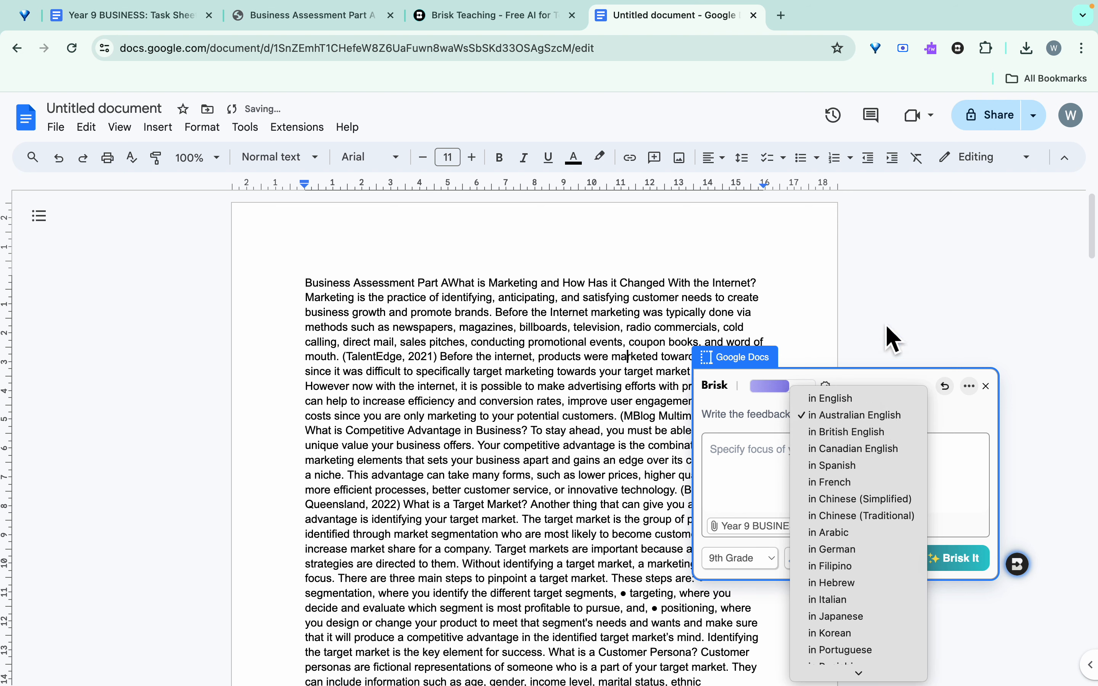
click(853, 415)
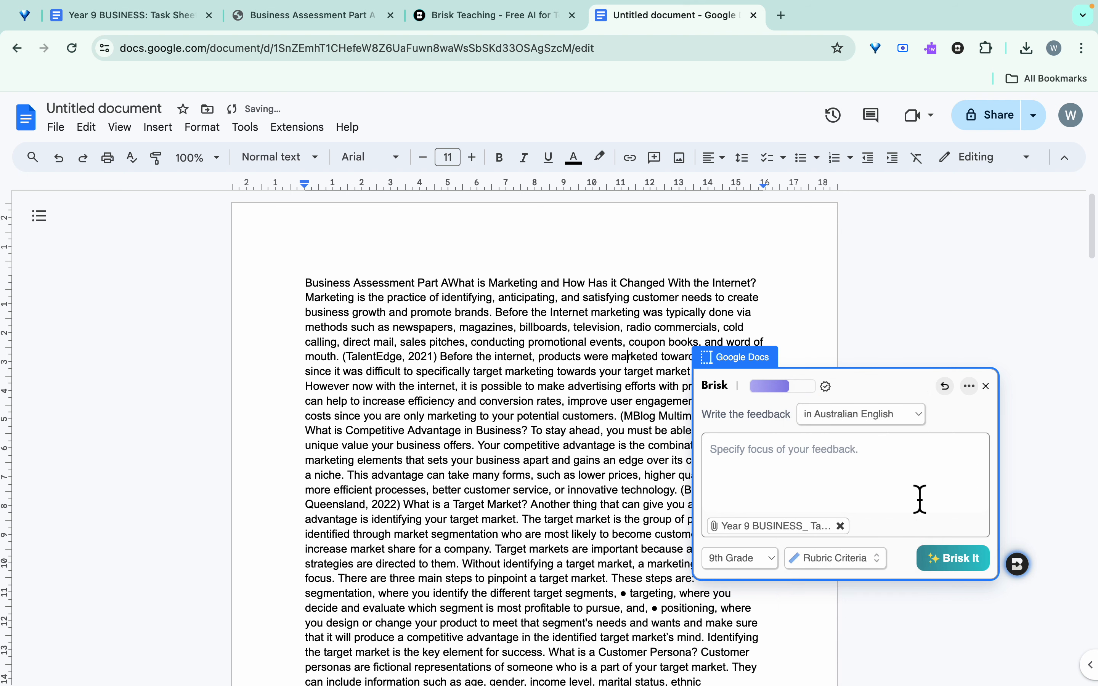
click(739, 558)
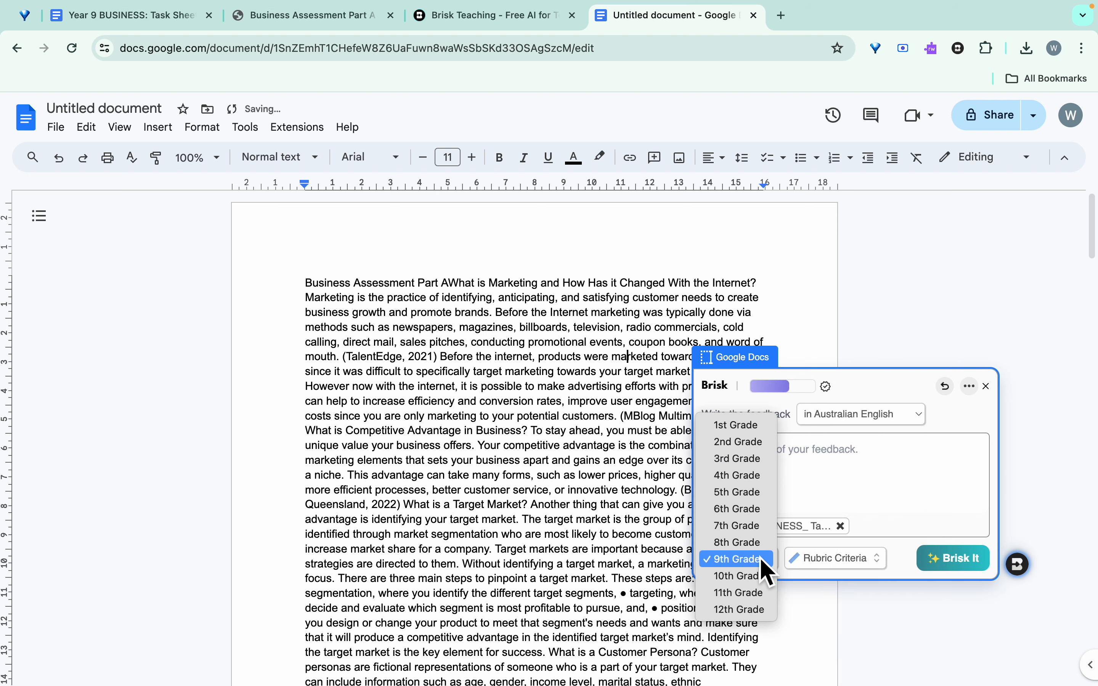
click(735, 559)
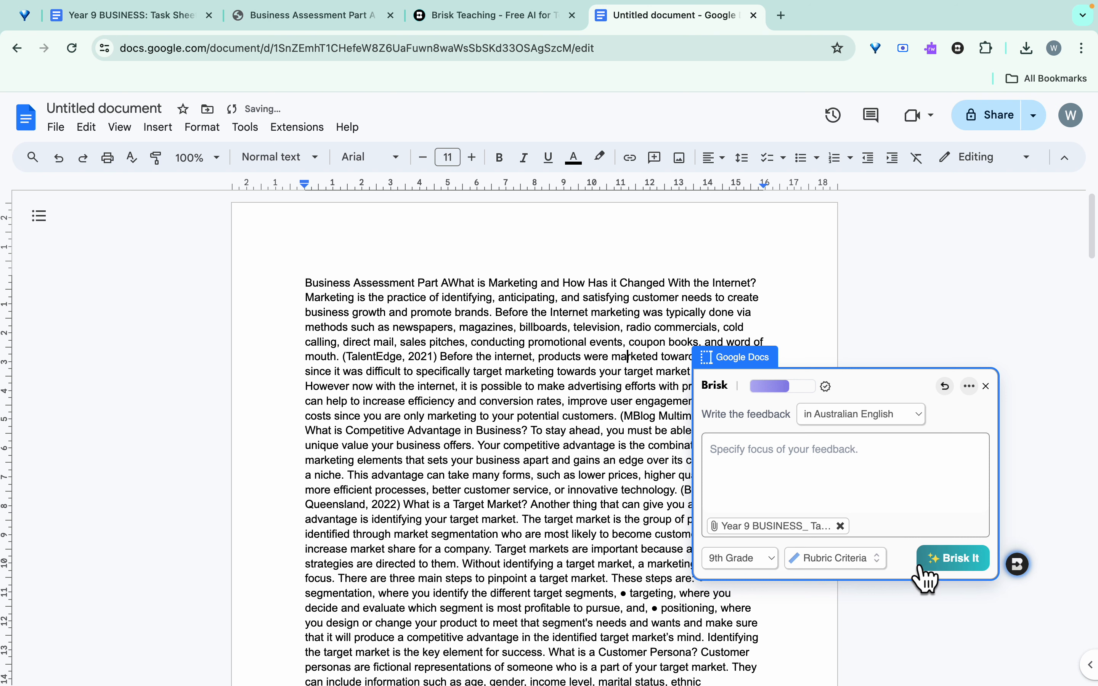
click(835, 558)
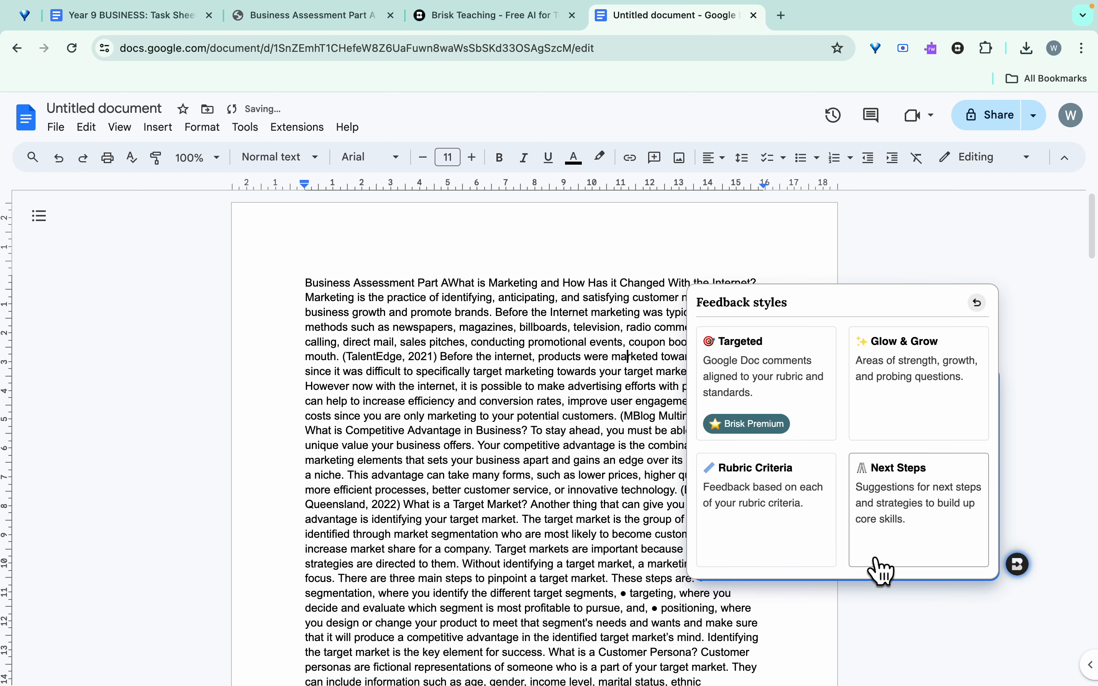
click(766, 486)
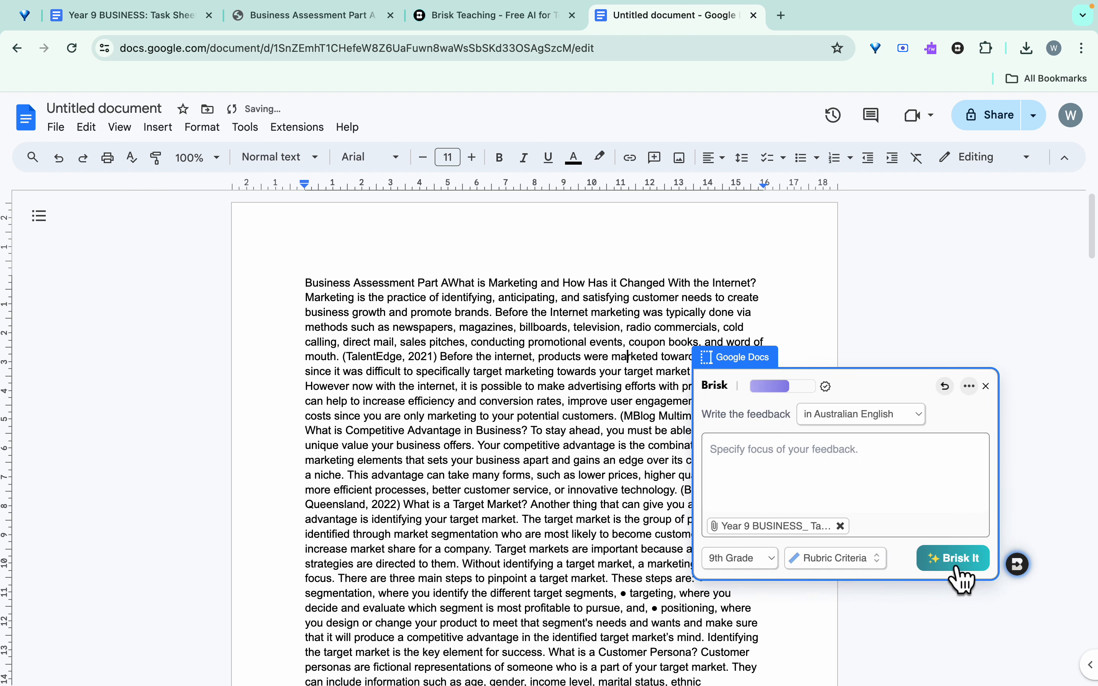
click(953, 558)
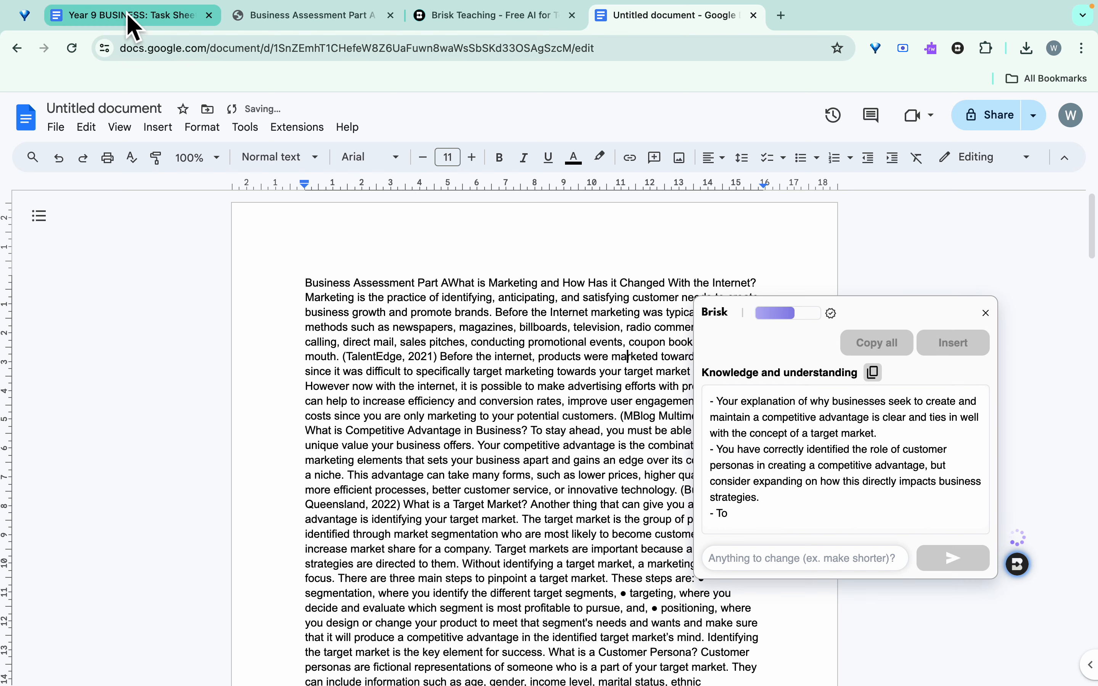
Step: Check the rubric in the task sheet tab and return to the student's assignment
click(130, 15)
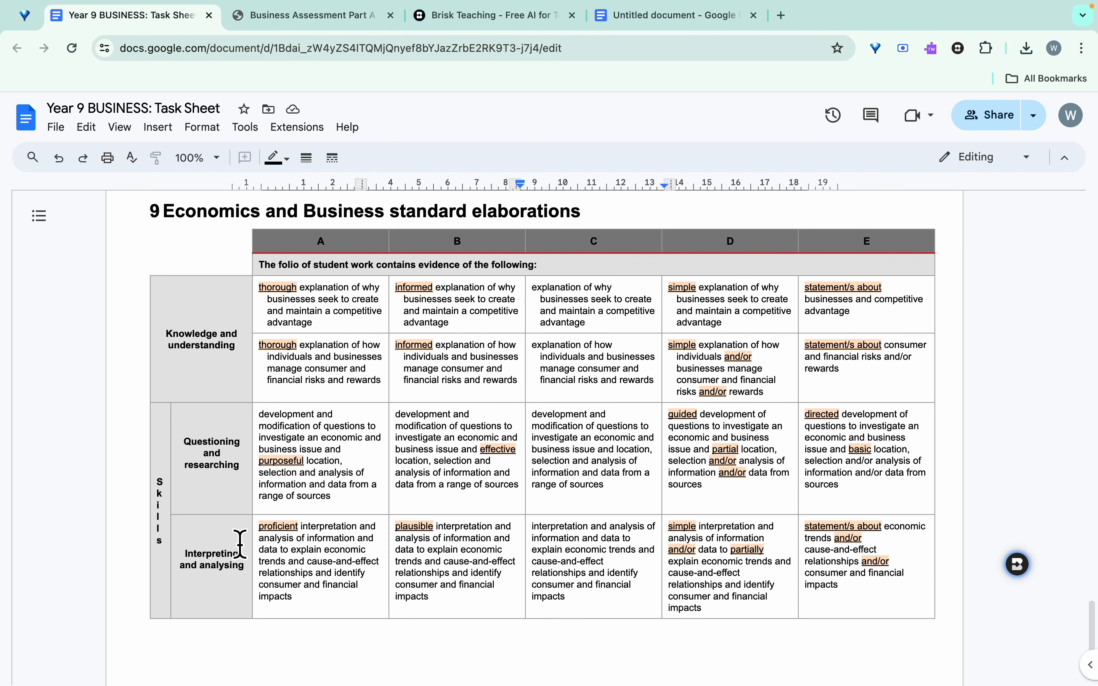
click(308, 15)
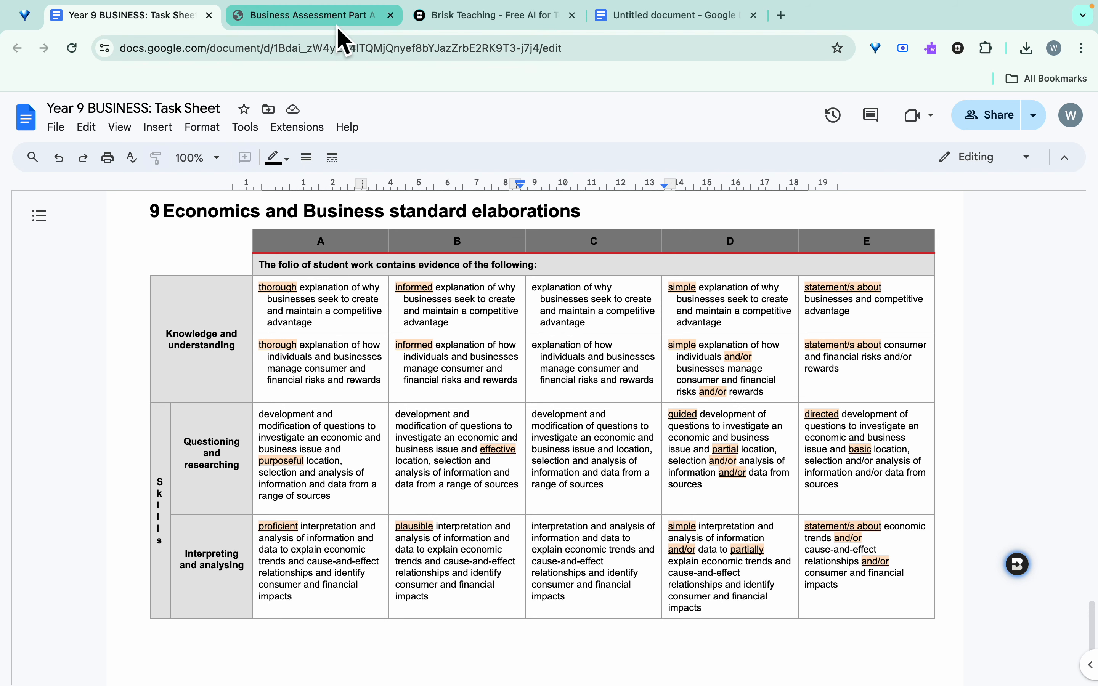
click(669, 15)
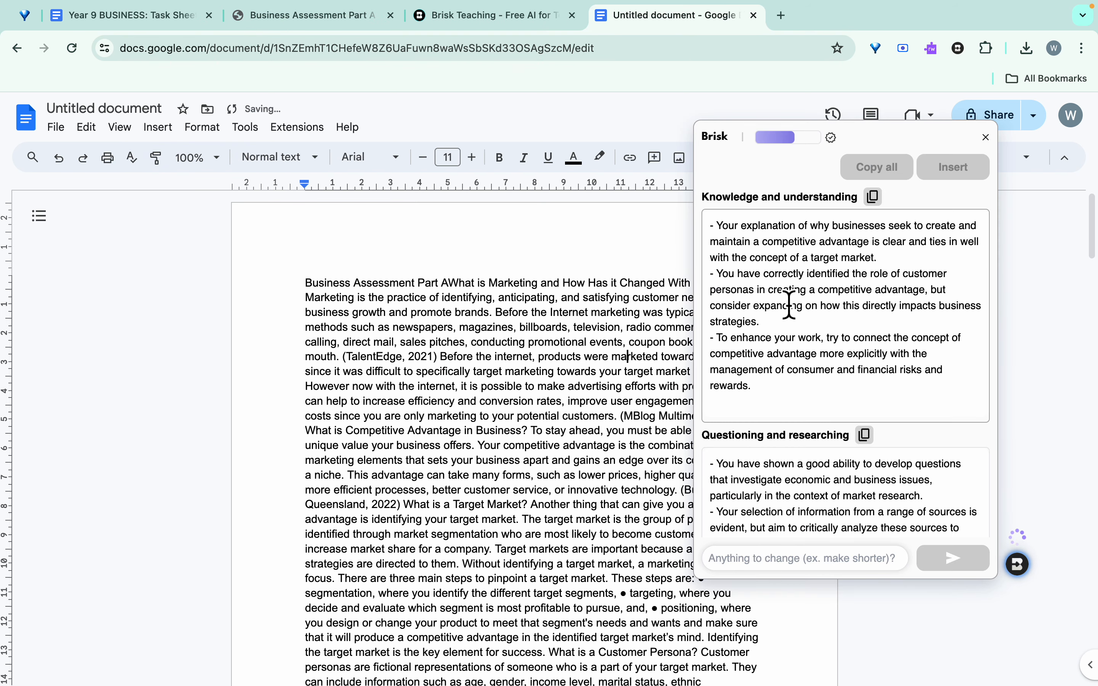
Step: Read through the Knowledge and understanding and Questioning and researching feedback, then close the panel
scroll(down, 3)
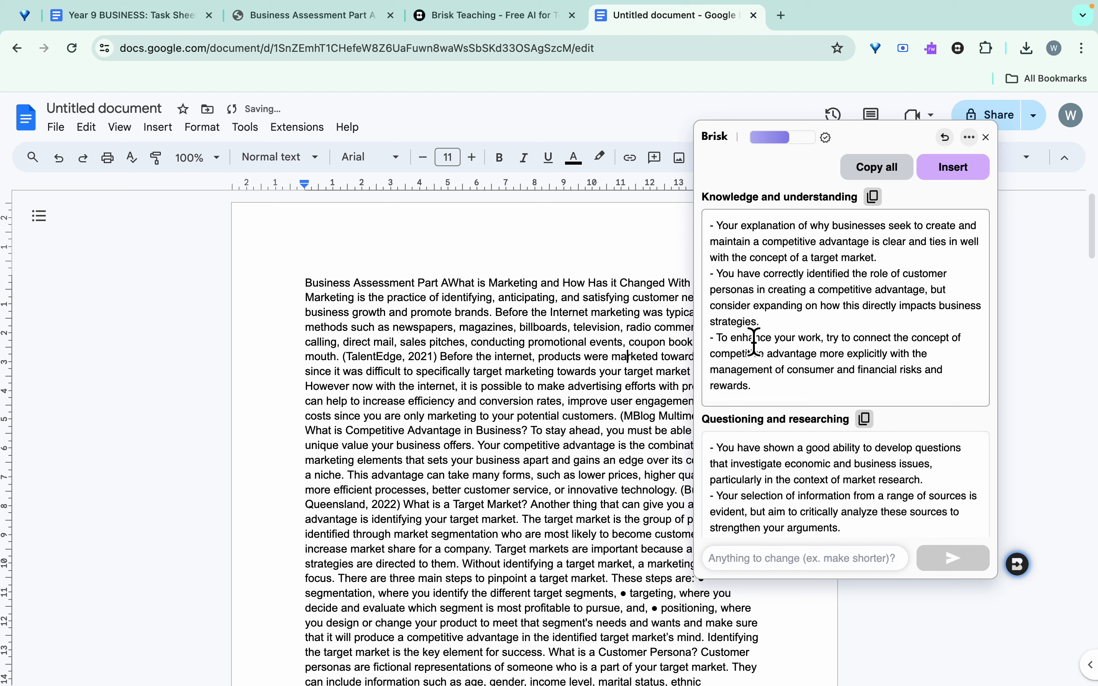
mouse_move(834, 350)
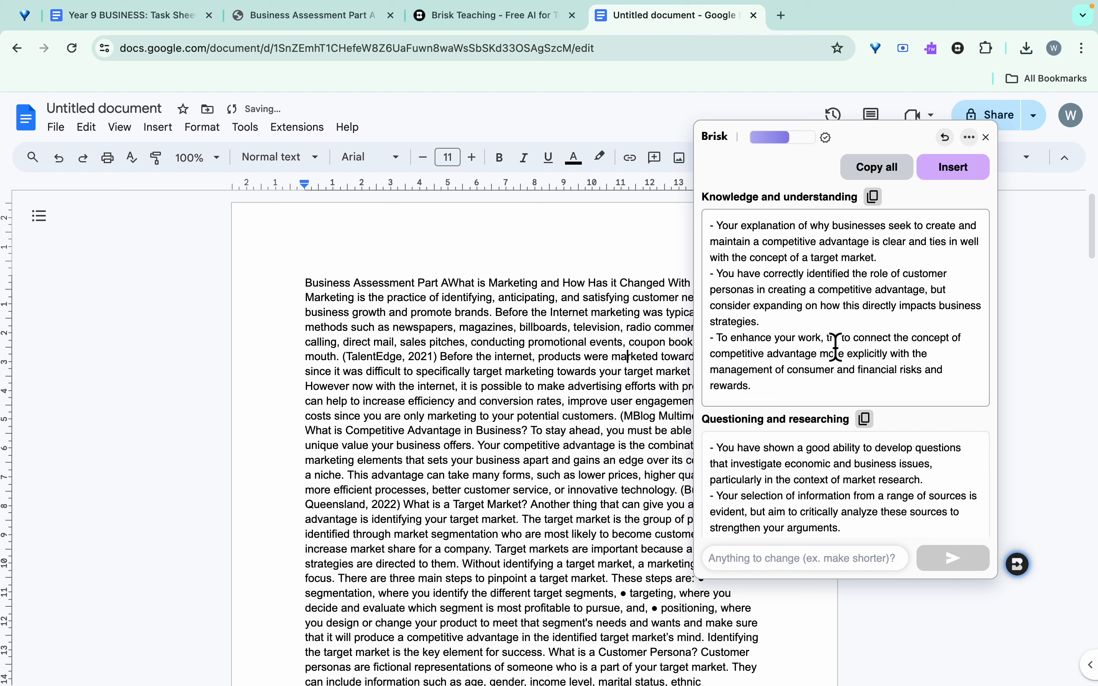
scroll(down, 3)
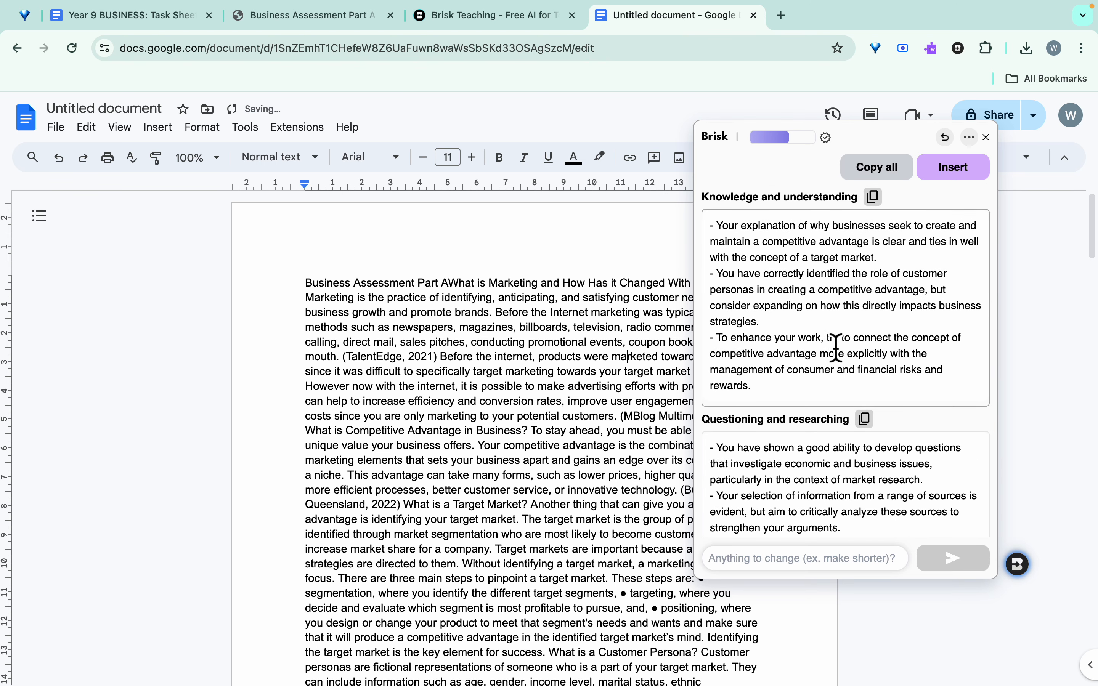
mouse_move(653, 371)
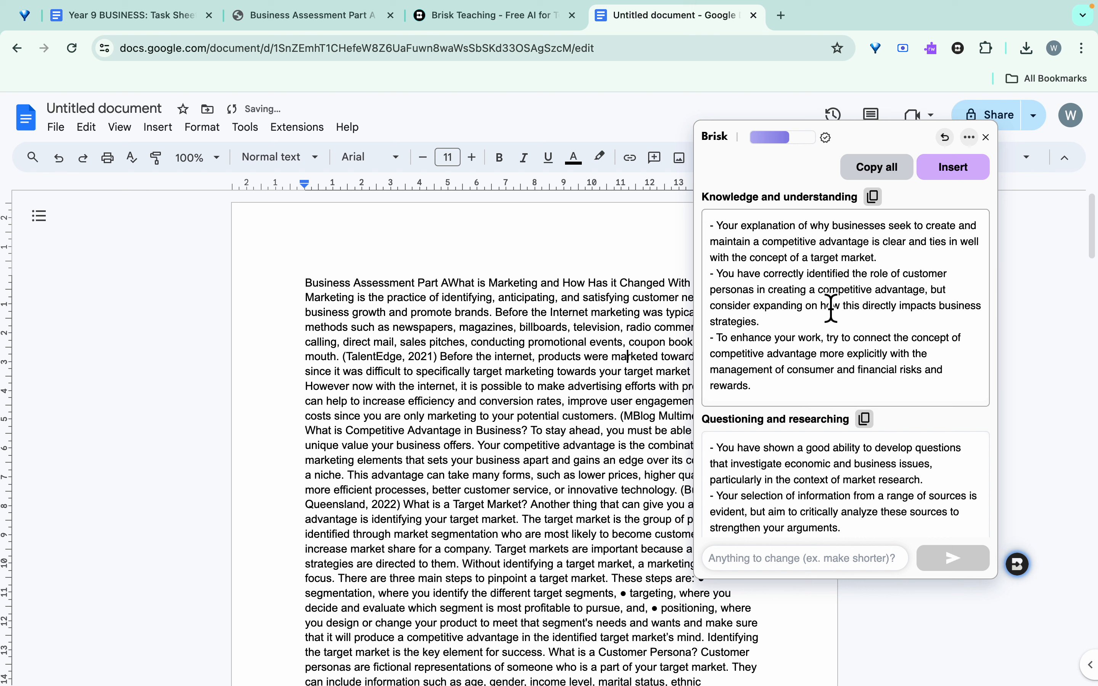
mouse_move(596, 351)
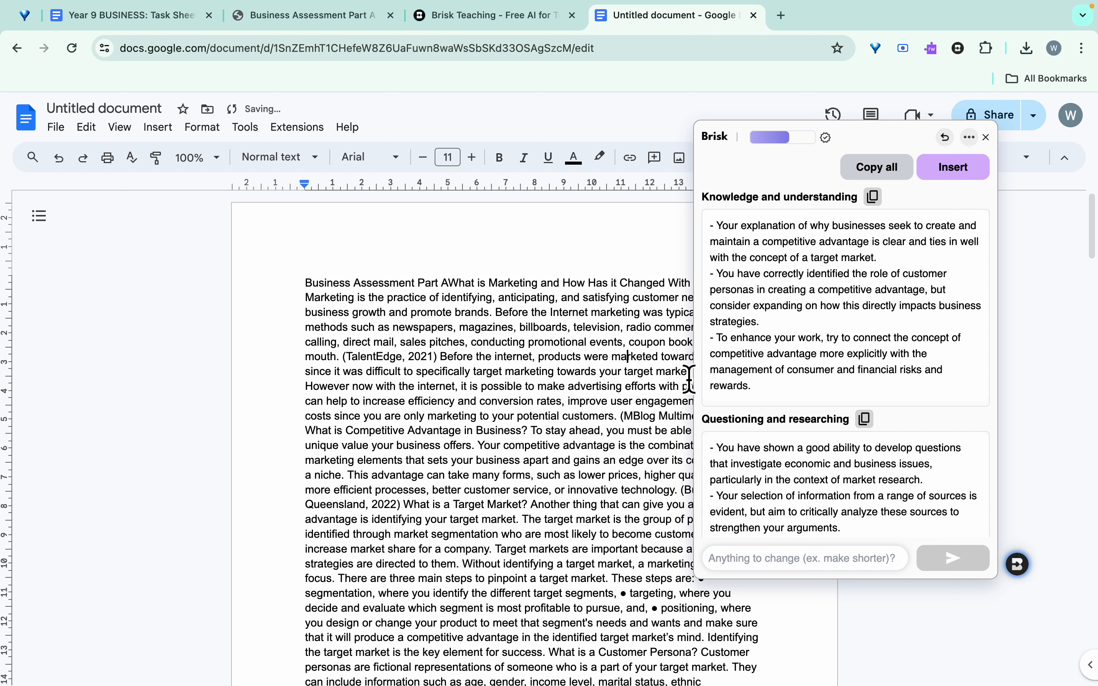
click(985, 137)
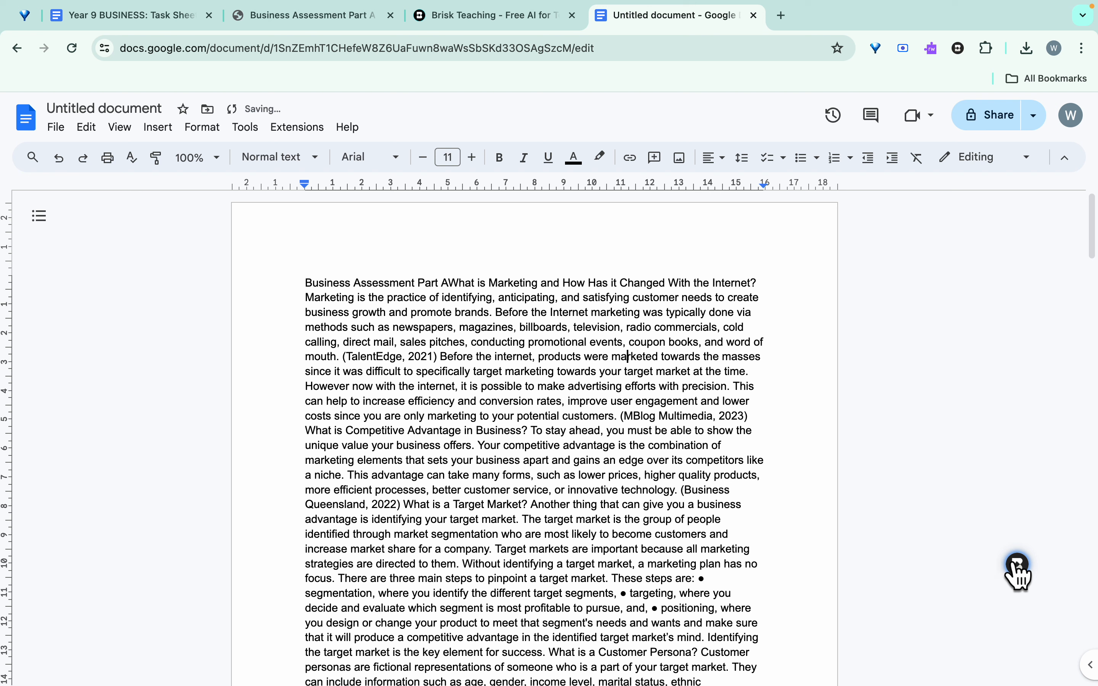
Step: Reopen Brisk over the essay and choose Give Feedback to show the feedback style options
click(1017, 565)
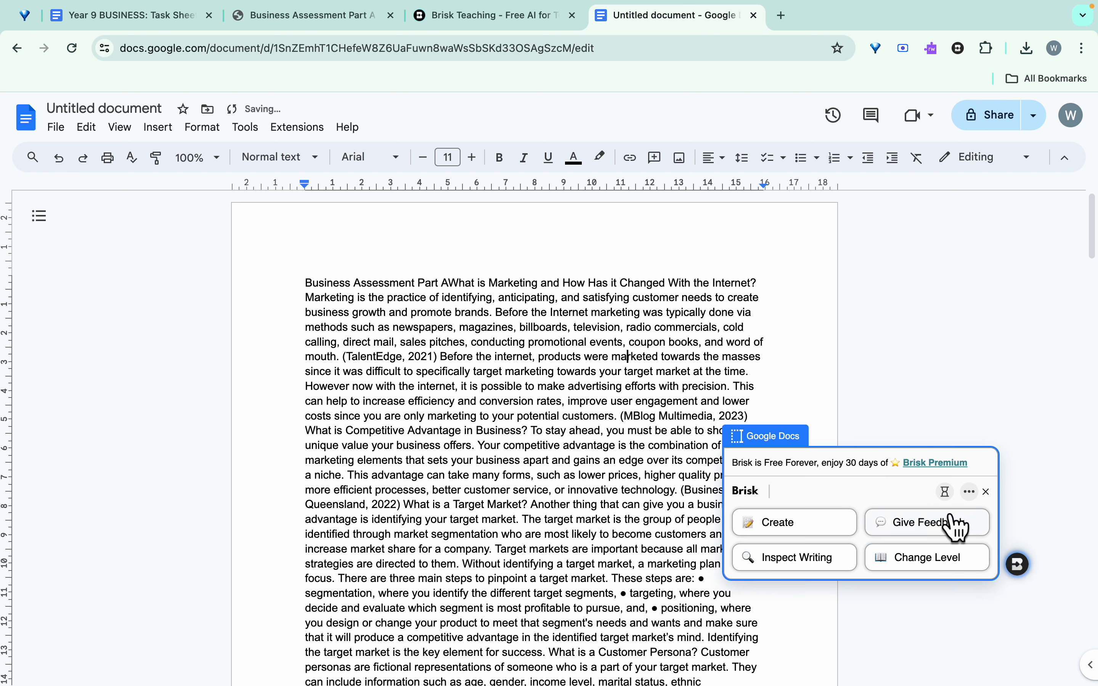
mouse_move(943, 535)
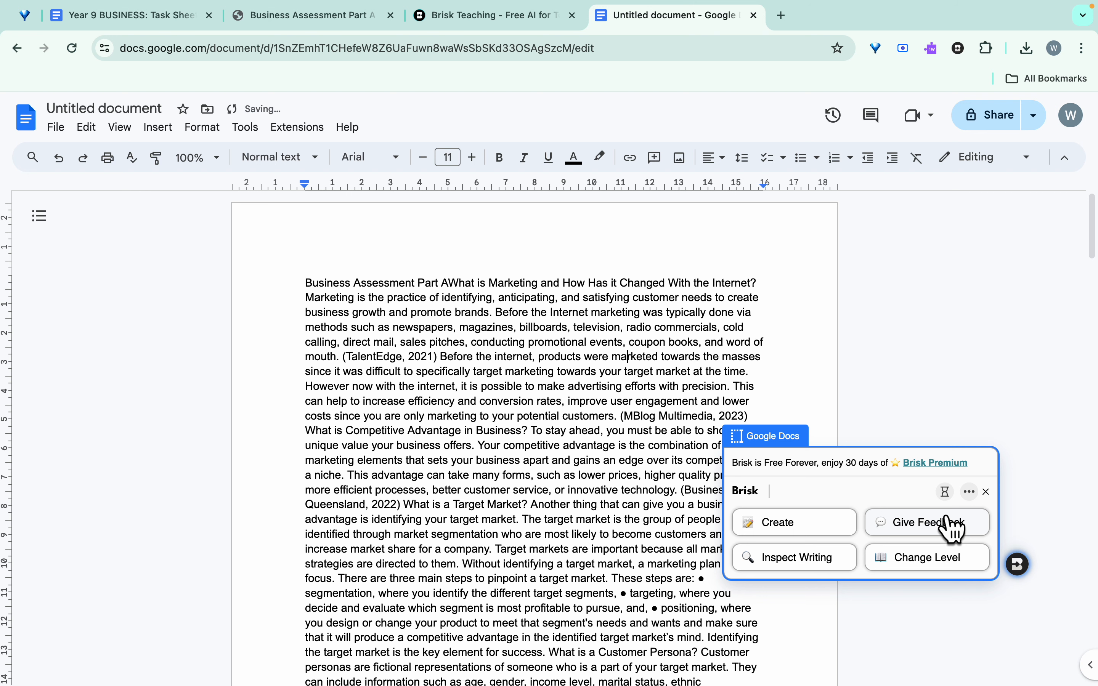
click(927, 522)
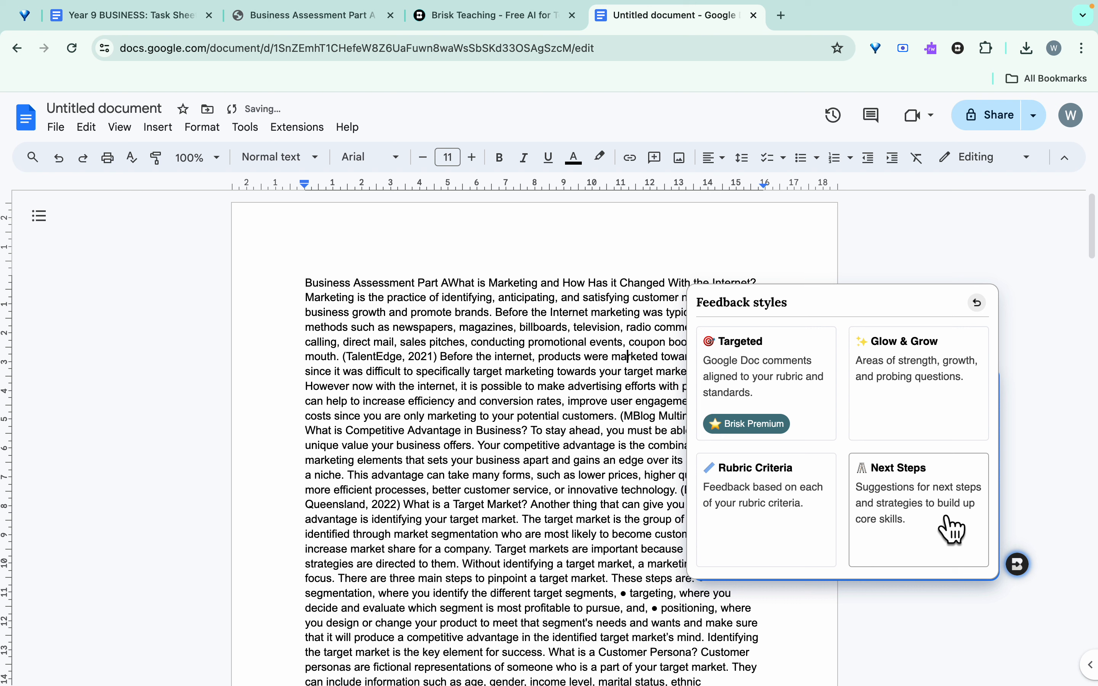
mouse_move(776, 381)
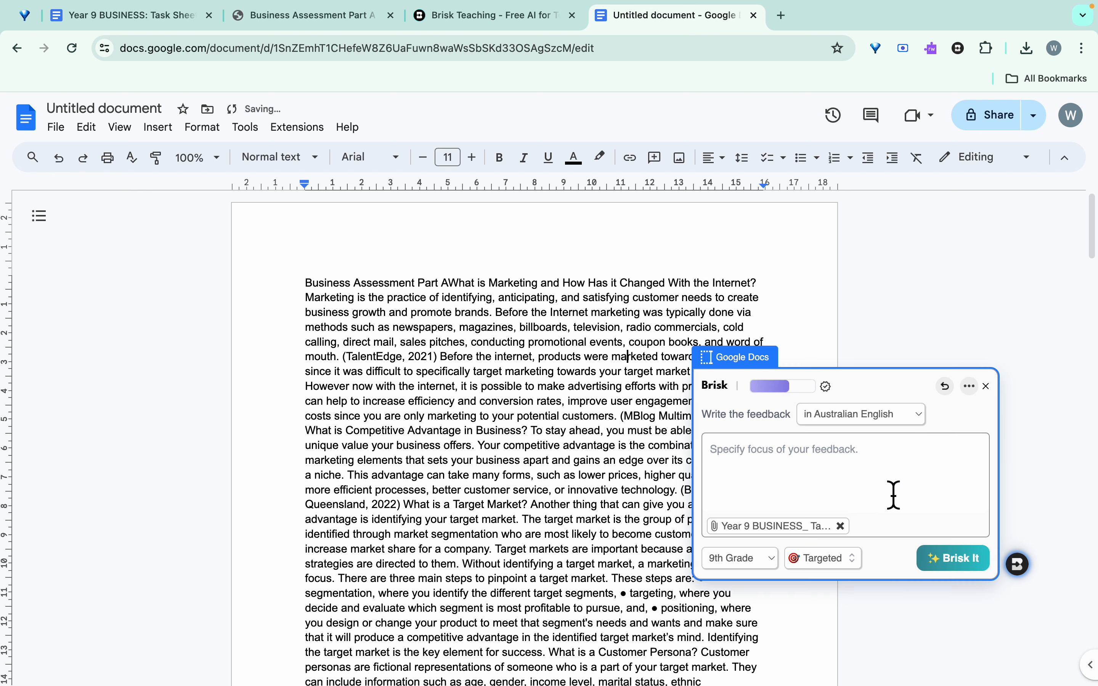
mouse_move(912, 439)
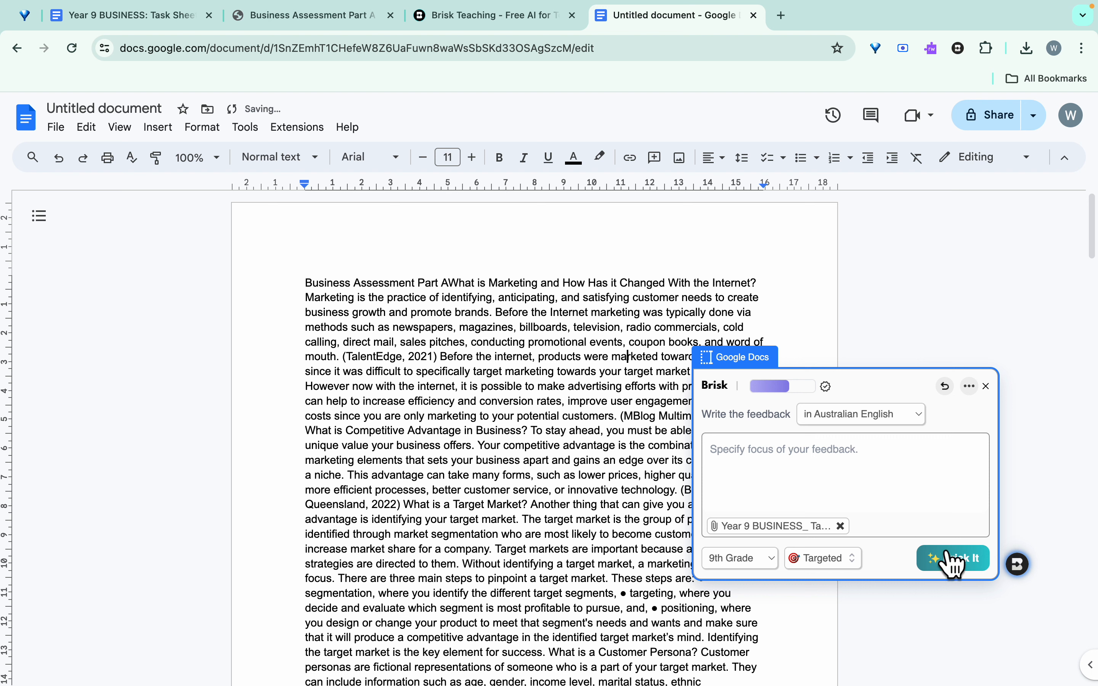
Step: Run Brisk It to add Targeted rubric comments beside highlighted passages, following them down the essay
click(953, 558)
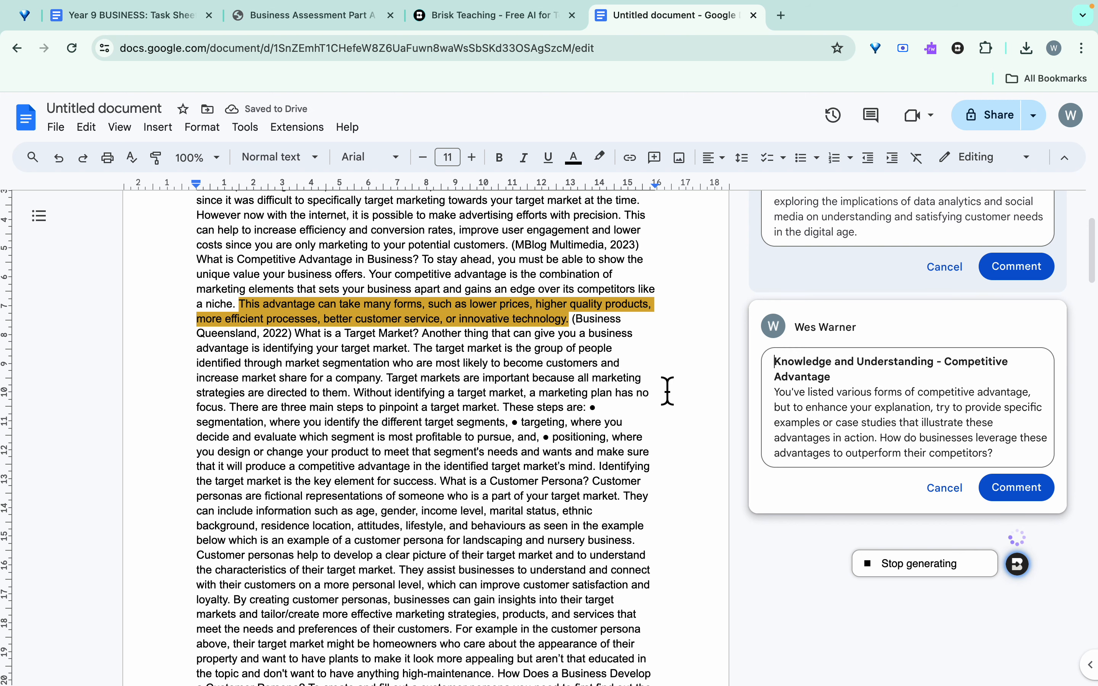
scroll(down, 3)
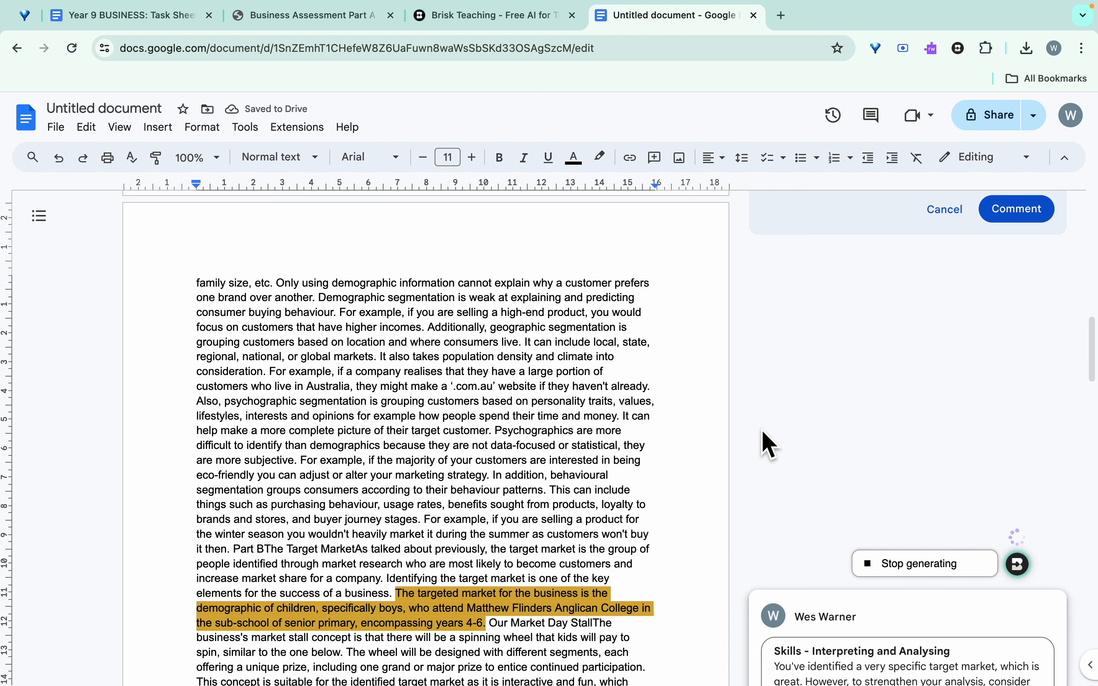
scroll(down, 3)
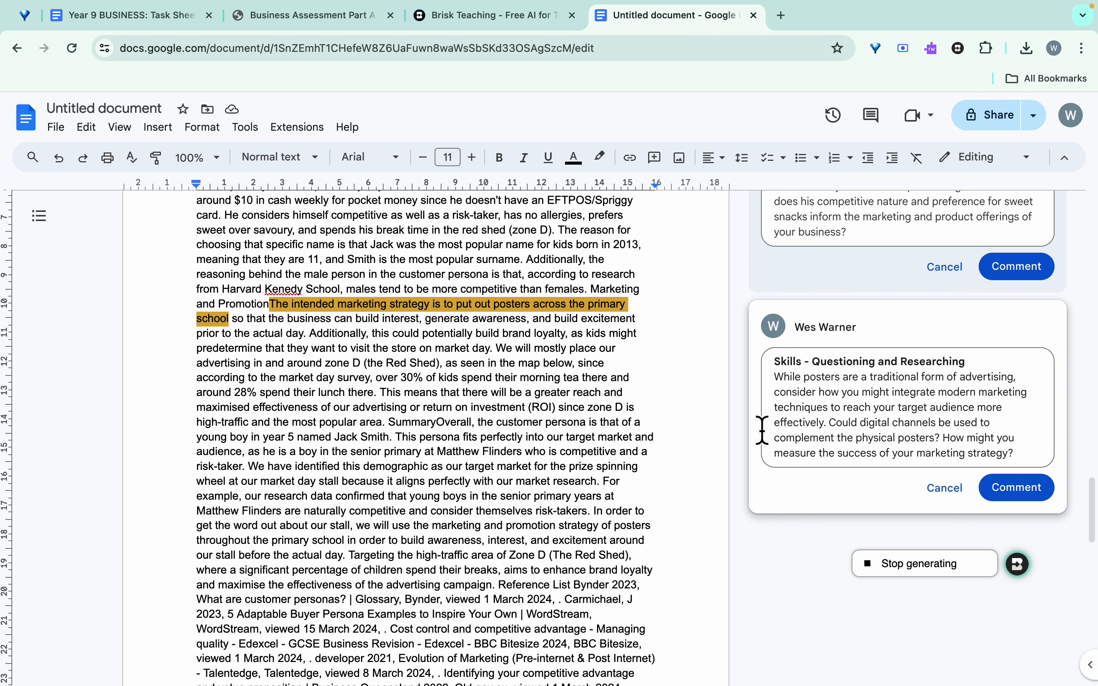
mouse_move(811, 570)
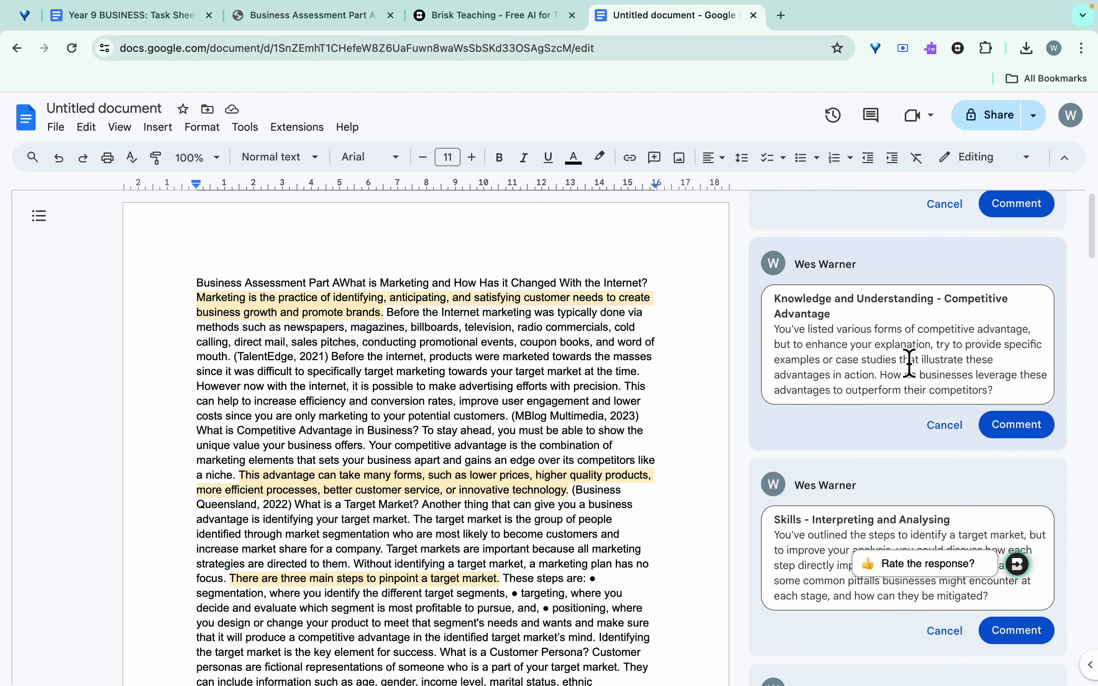
mouse_move(873, 375)
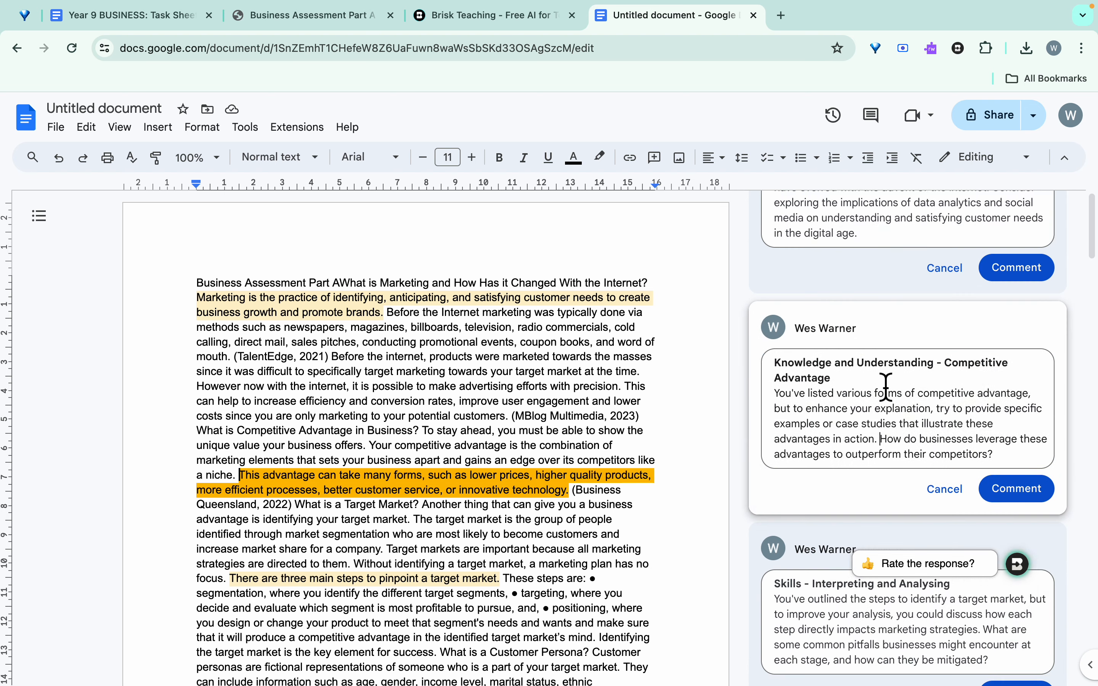
Step: Post the Knowledge and Understanding - Explanation of Marketing draft as a real comment on the document
scroll(down, 3)
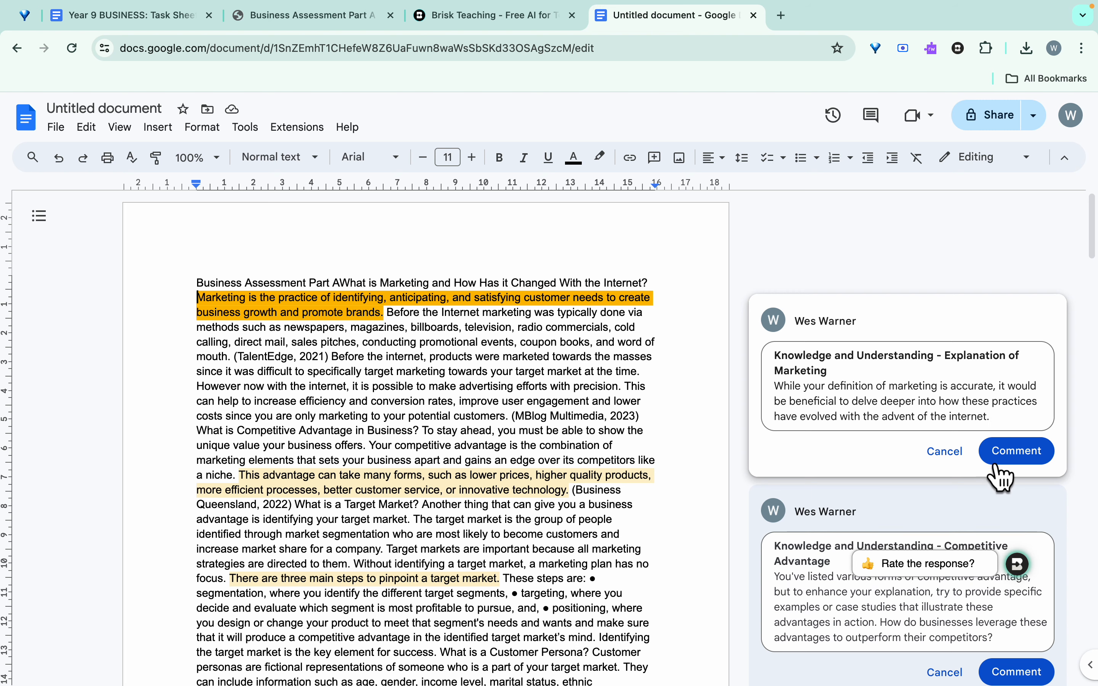
click(1015, 451)
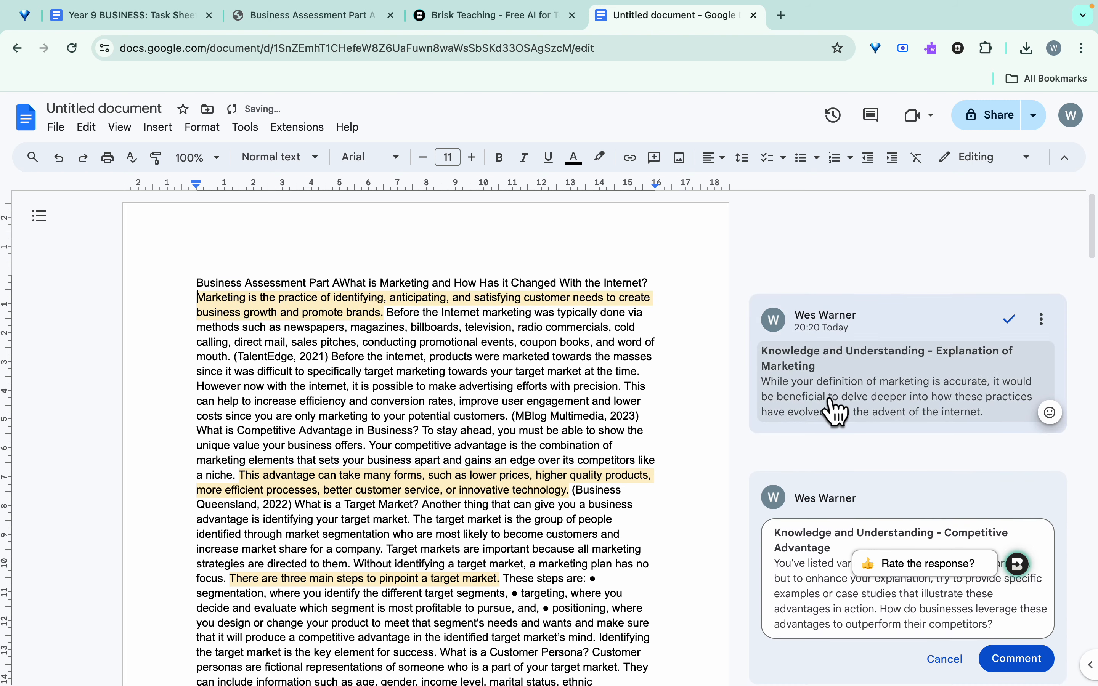
scroll(down, 3)
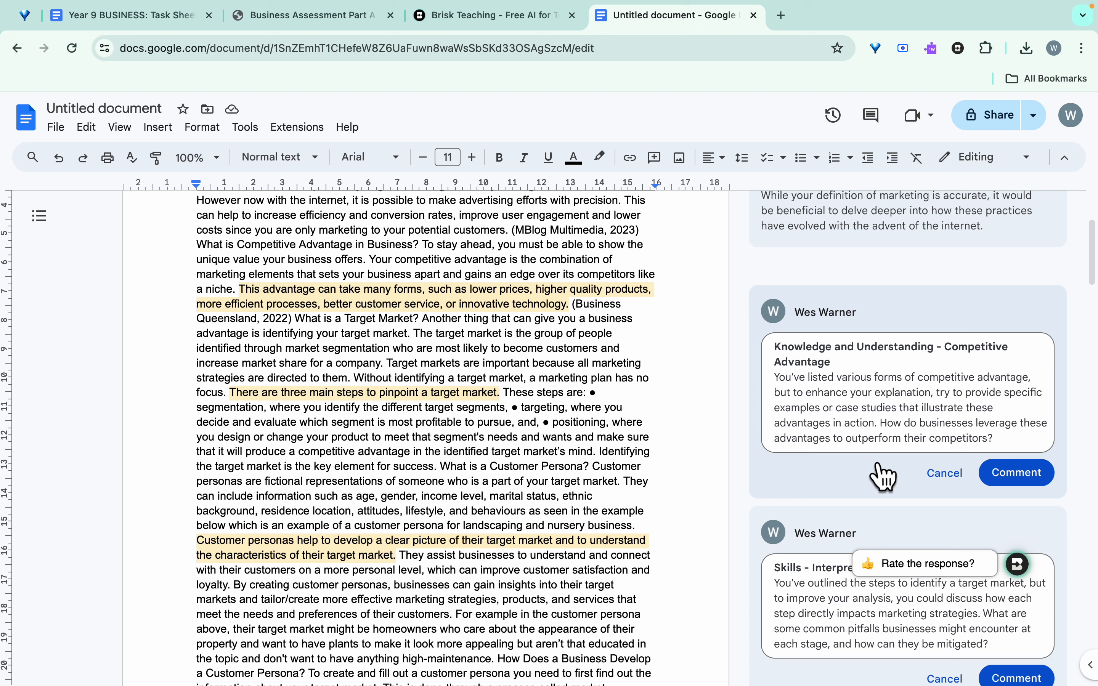
mouse_move(754, 470)
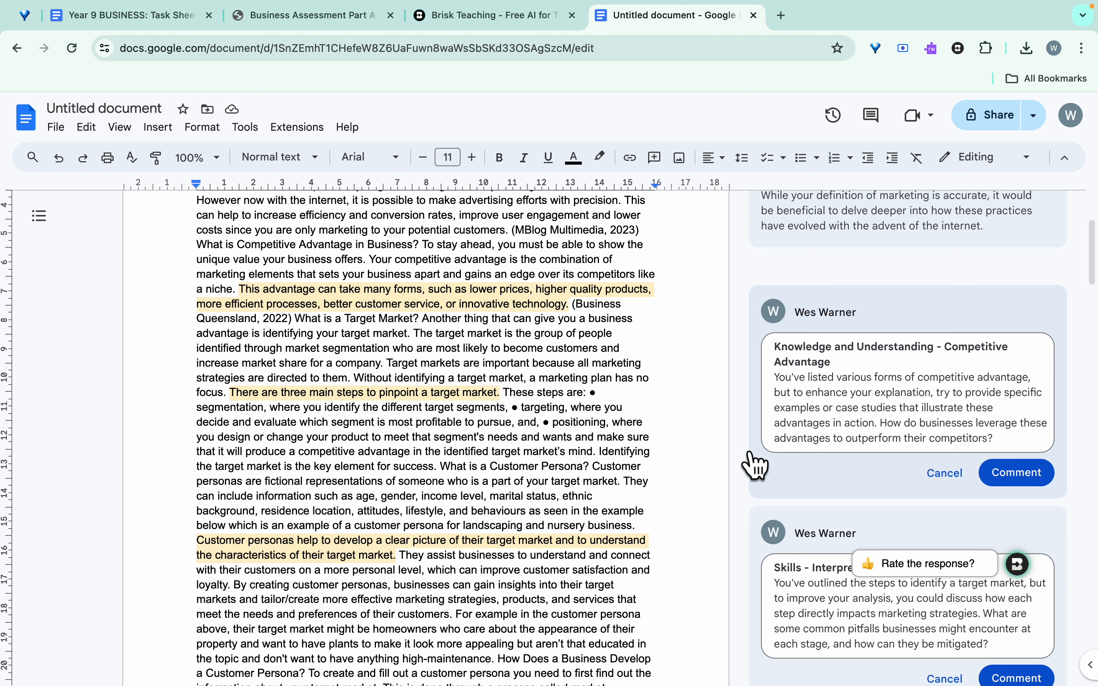